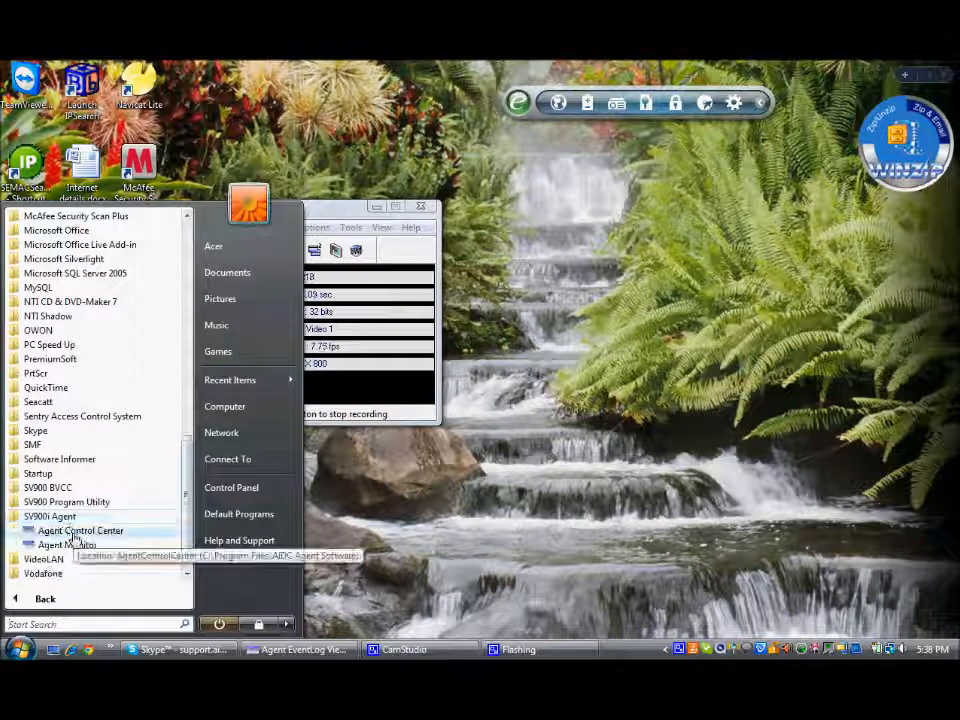
mouse_move(67, 545)
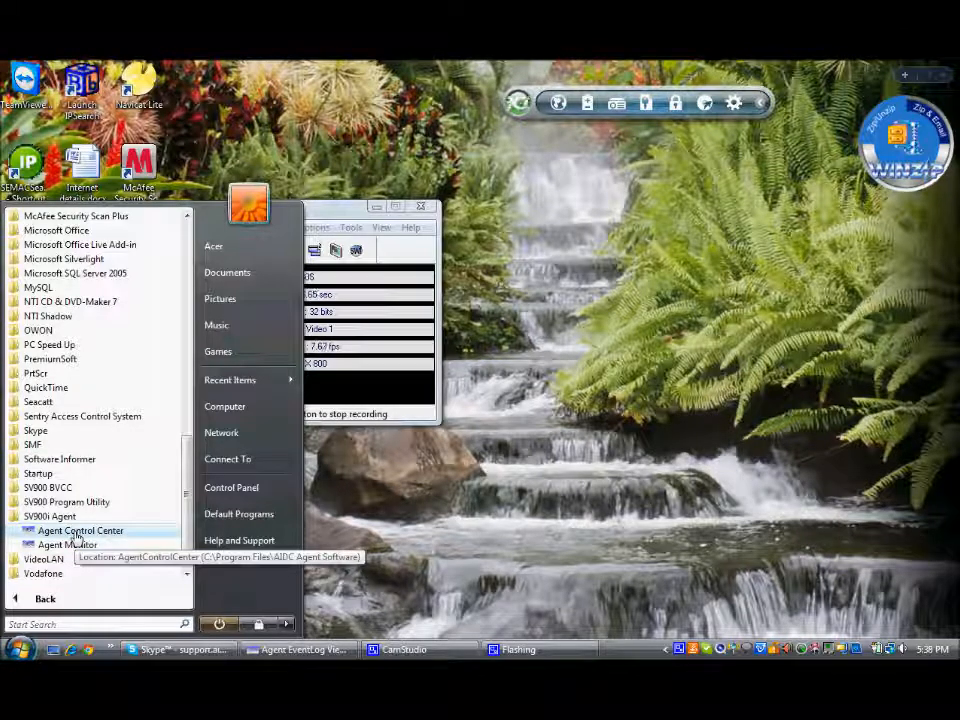
Launch Agent Control Center from Start > All Programs > SV900i Agent, showing the stopped service
left_click(80, 530)
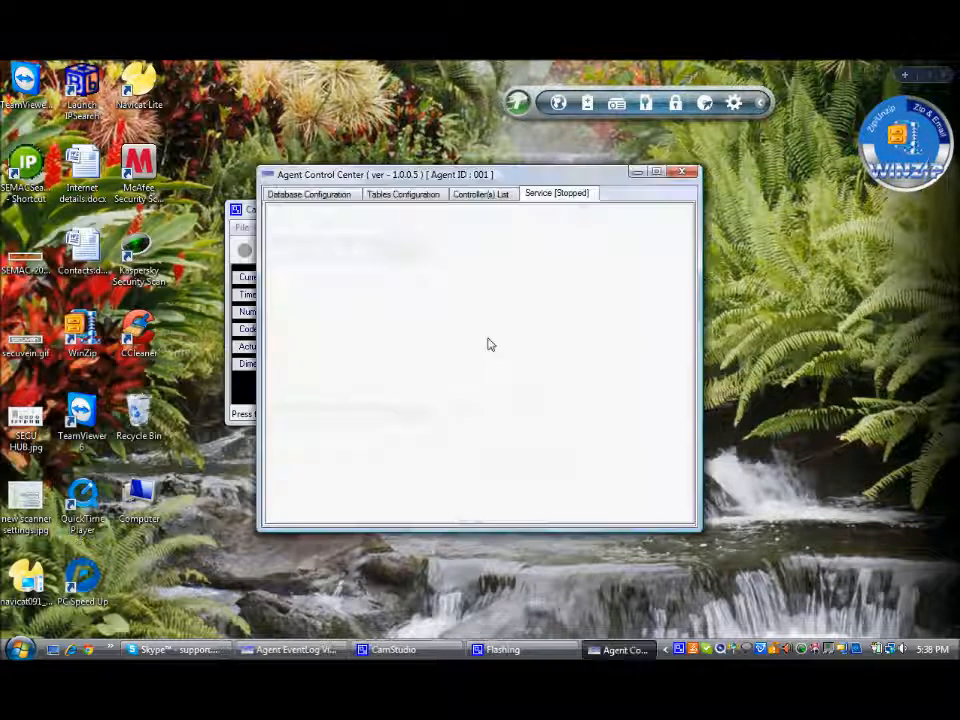
left_click(557, 193)
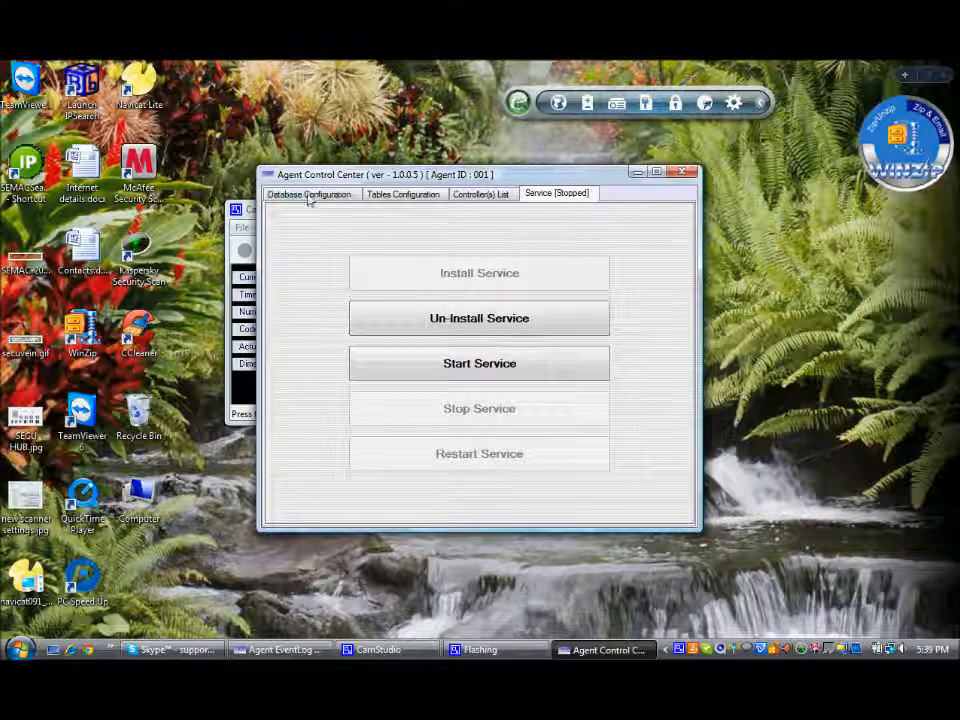
Select the SVAgent database, dismiss the 'already exists' error, and save the configuration
left_click(309, 194)
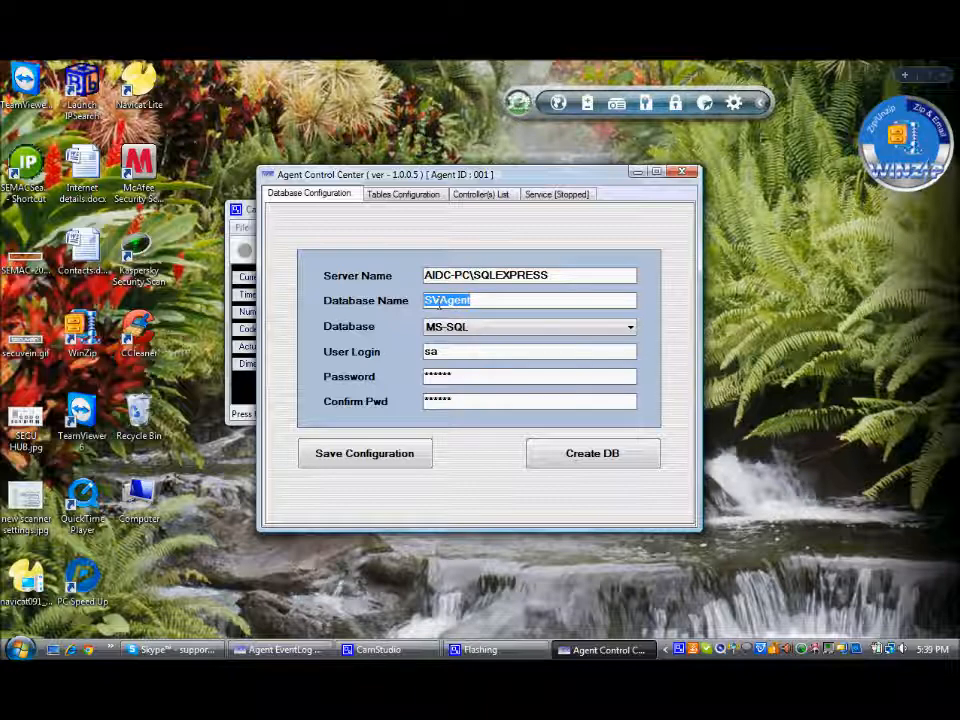
left_click(630, 326)
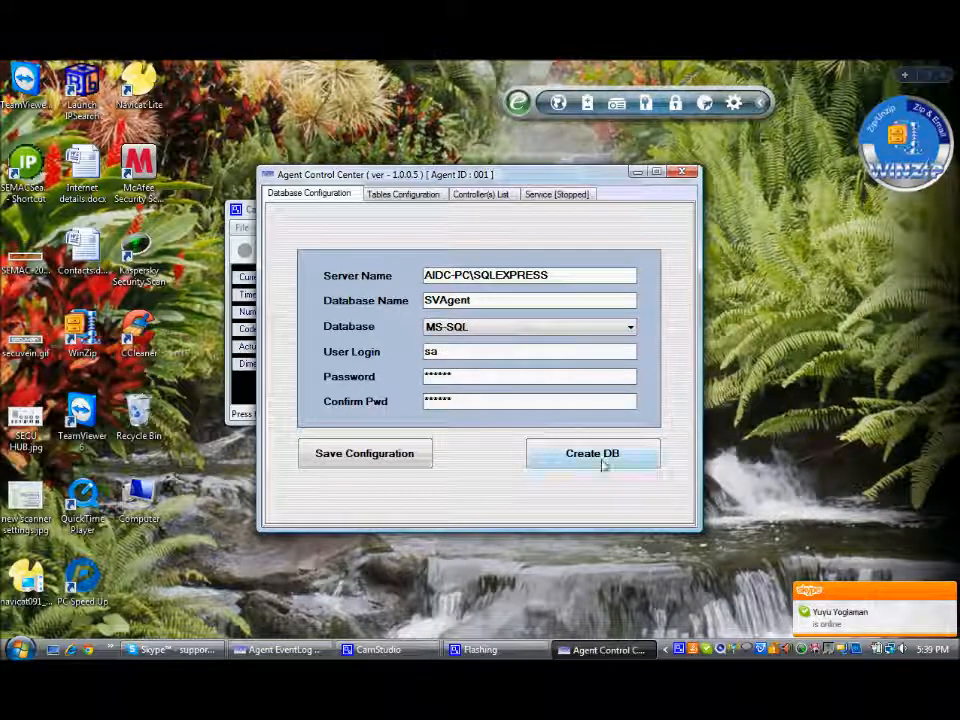
left_click(592, 453)
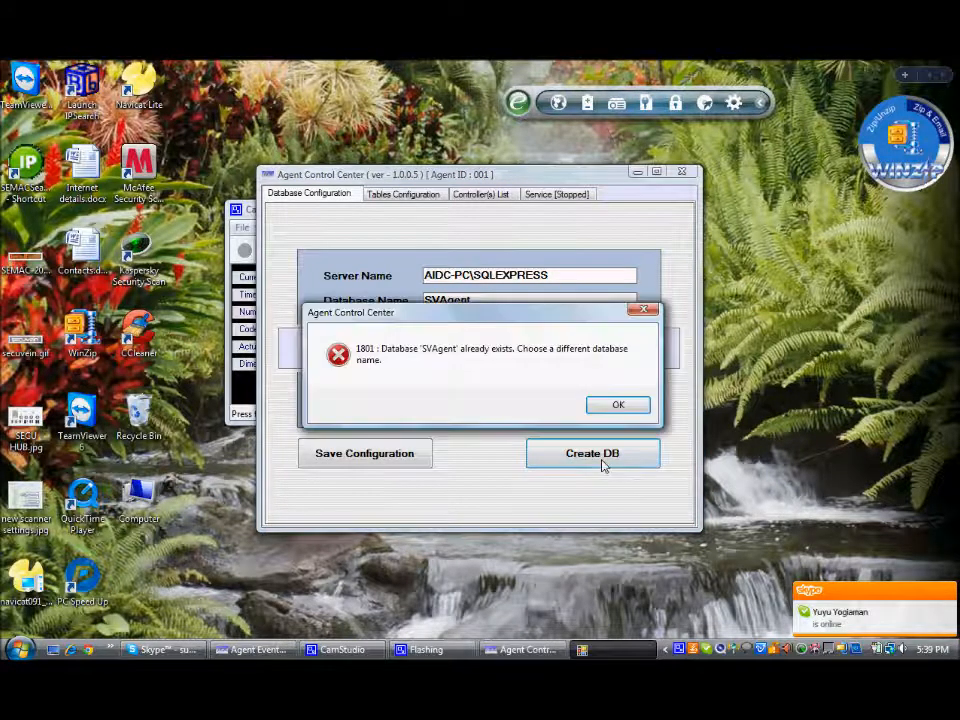
left_click(617, 405)
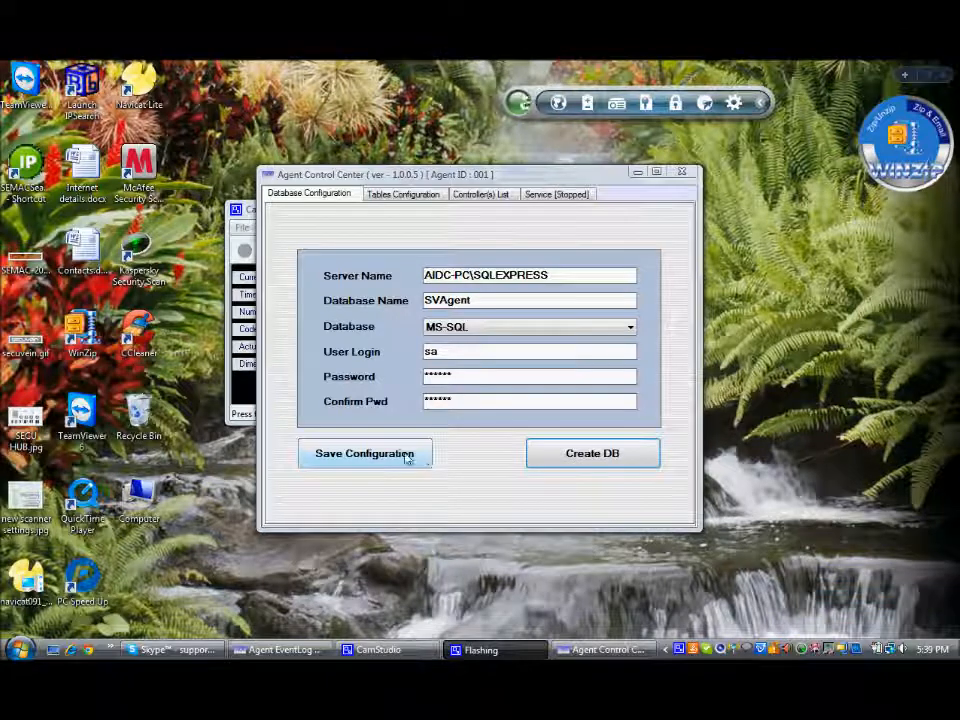
left_click(364, 453)
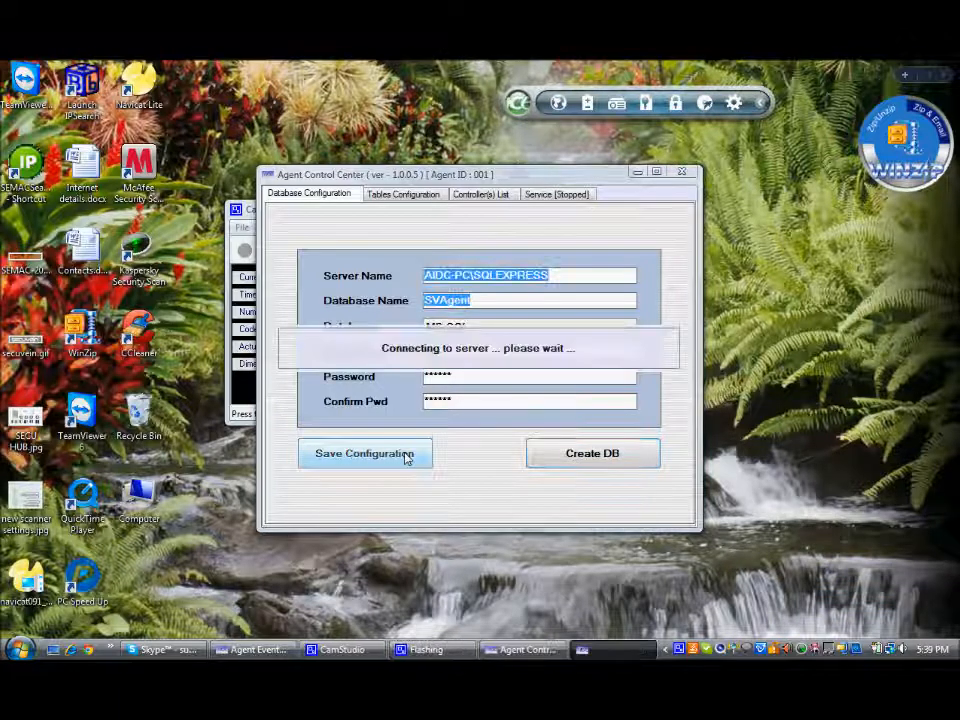
left_click(365, 453)
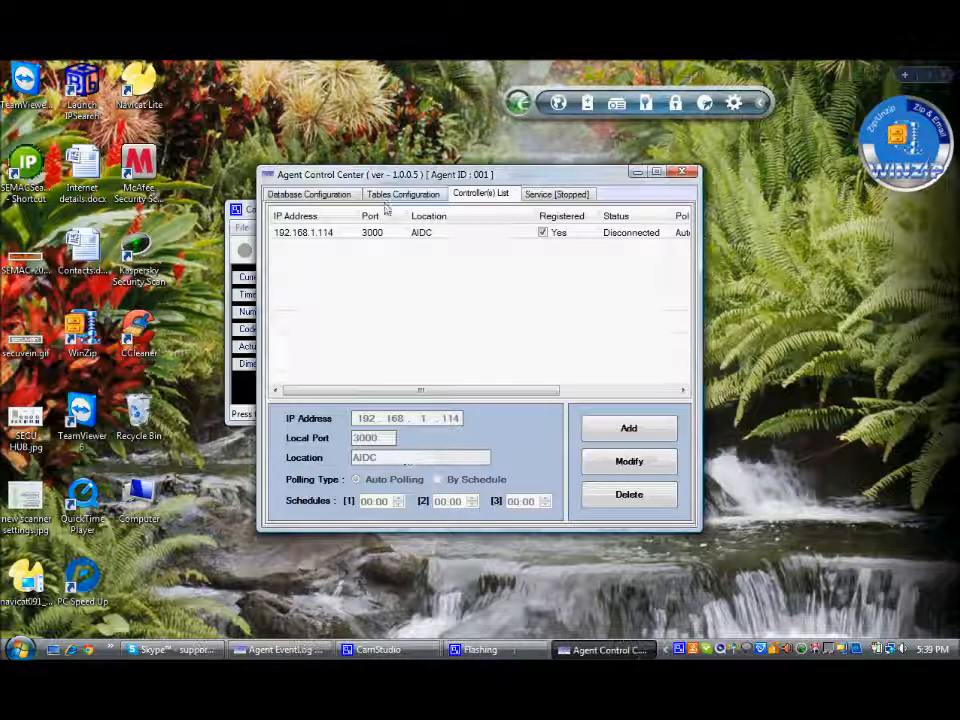
Review the tbEventLog and tbController field mappings, scrolling through all ten fields
left_click(403, 193)
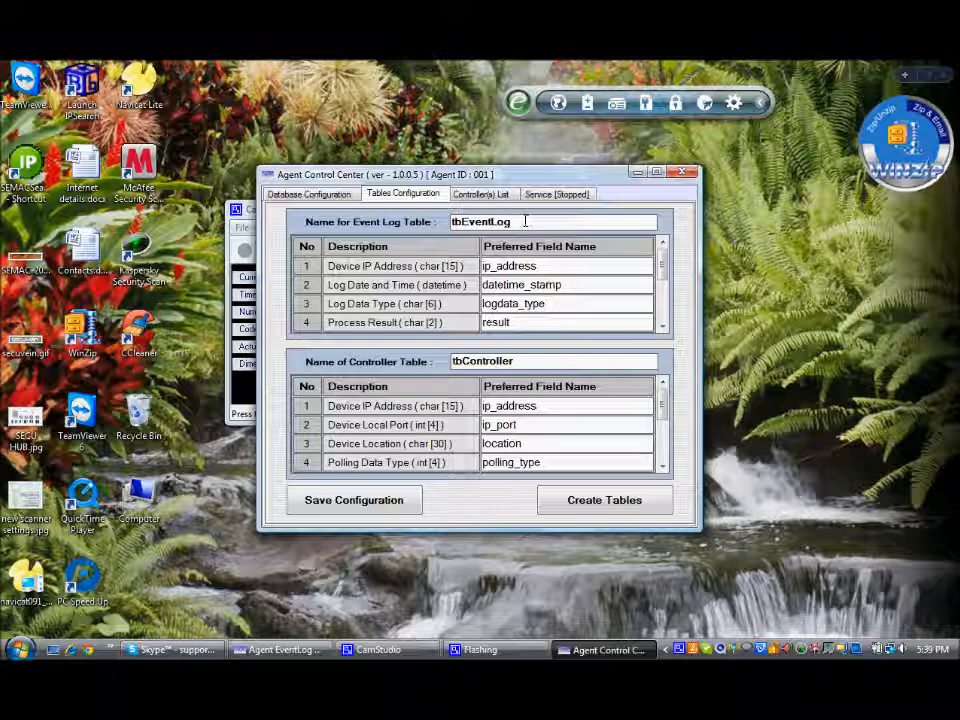
double_click(482, 221)
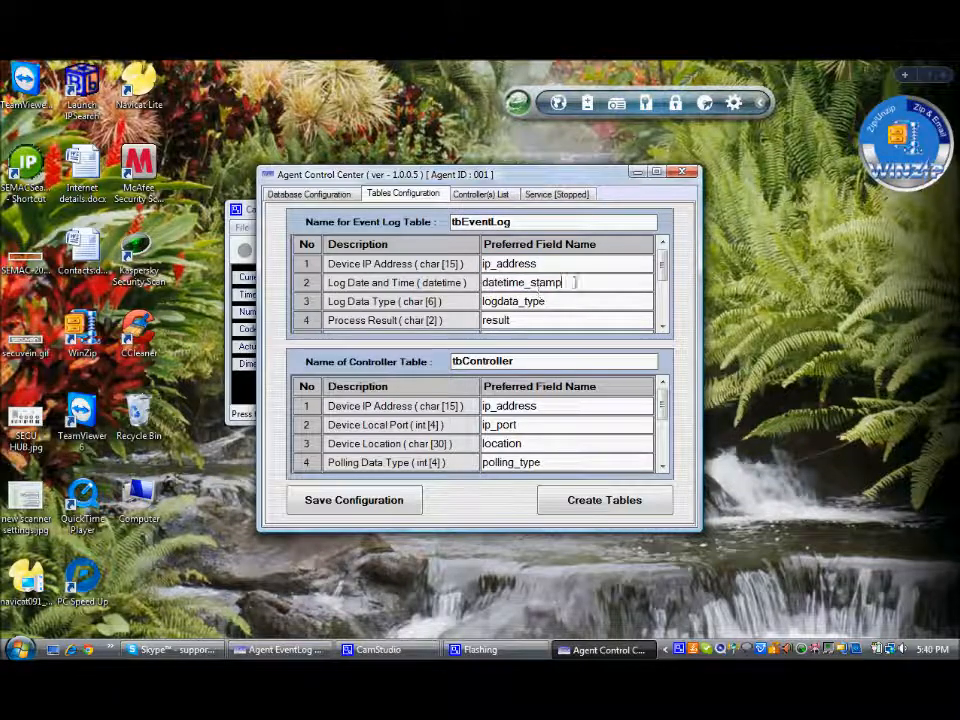
triple_click(520, 282)
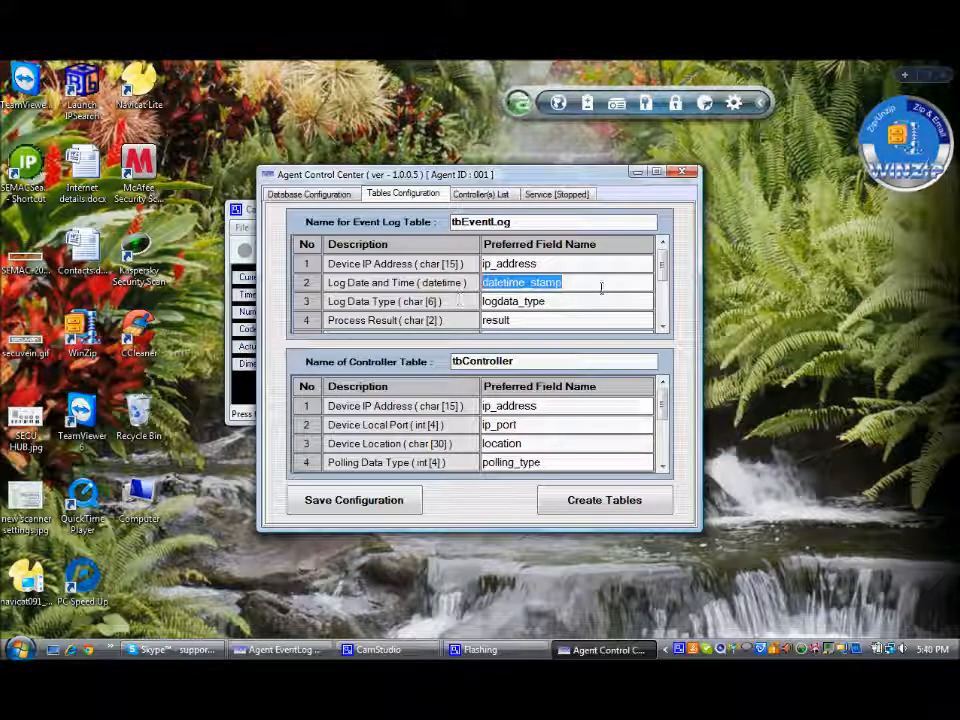
scroll("down", 3)
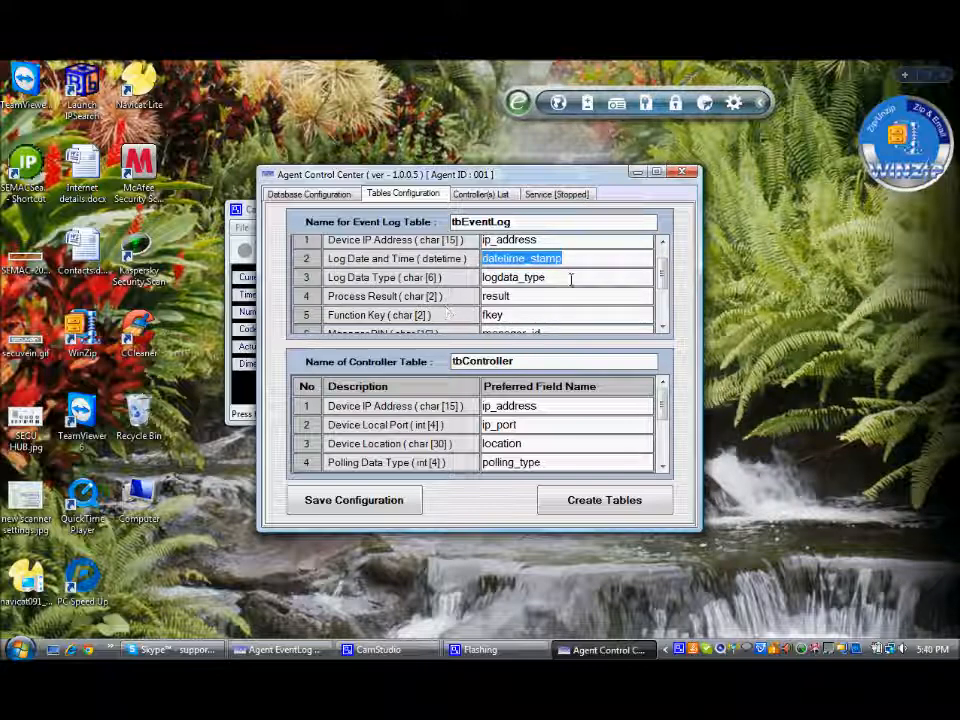
scroll("down", 3)
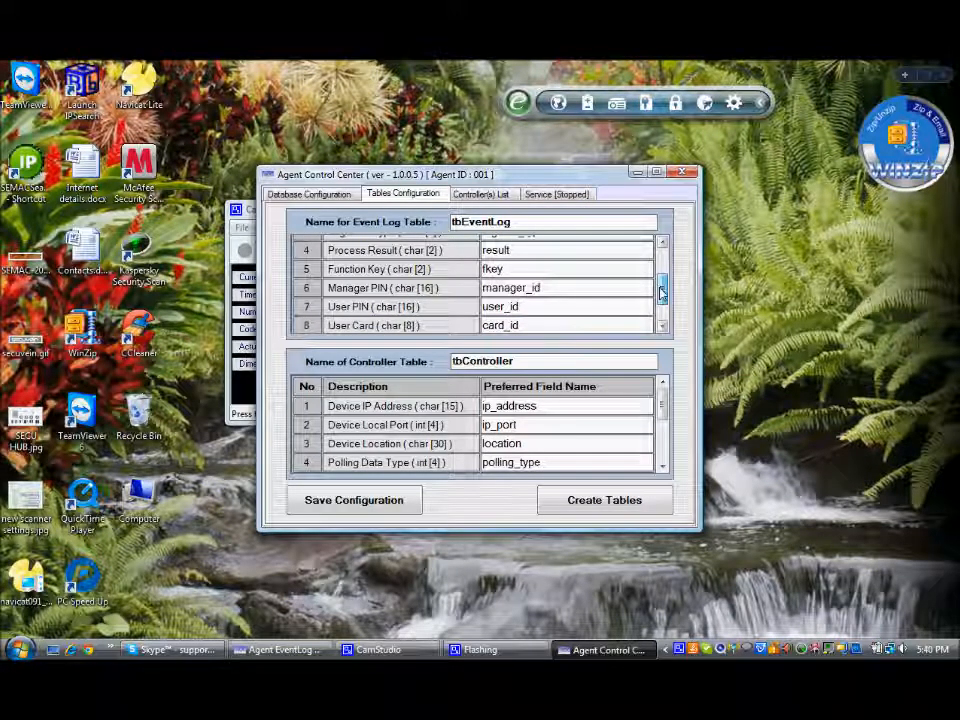
scroll("down", 3)
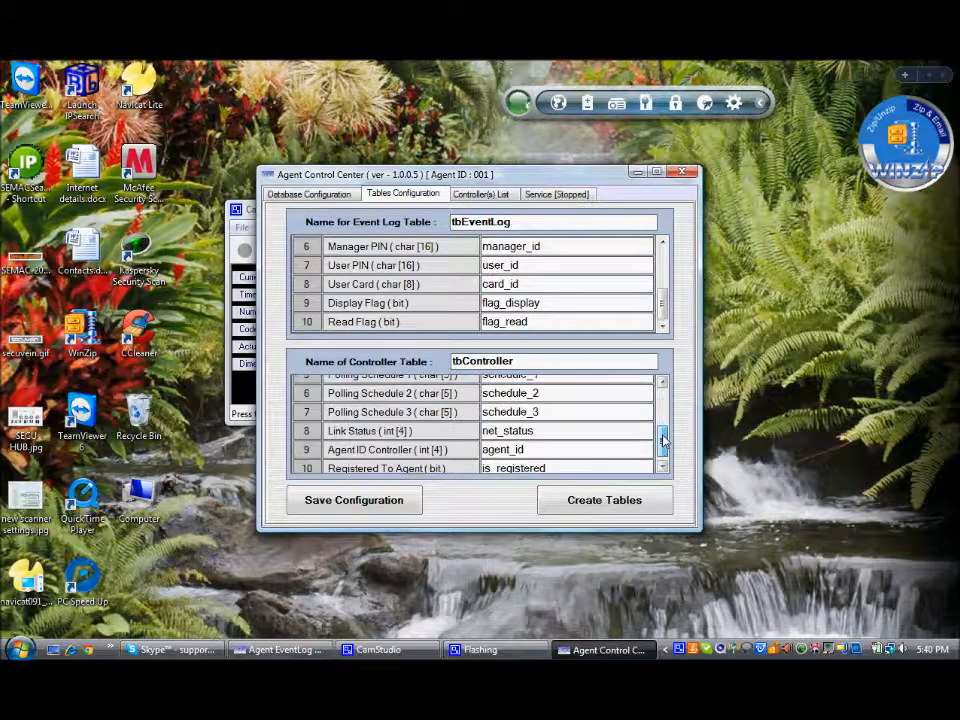
scroll("down", 3)
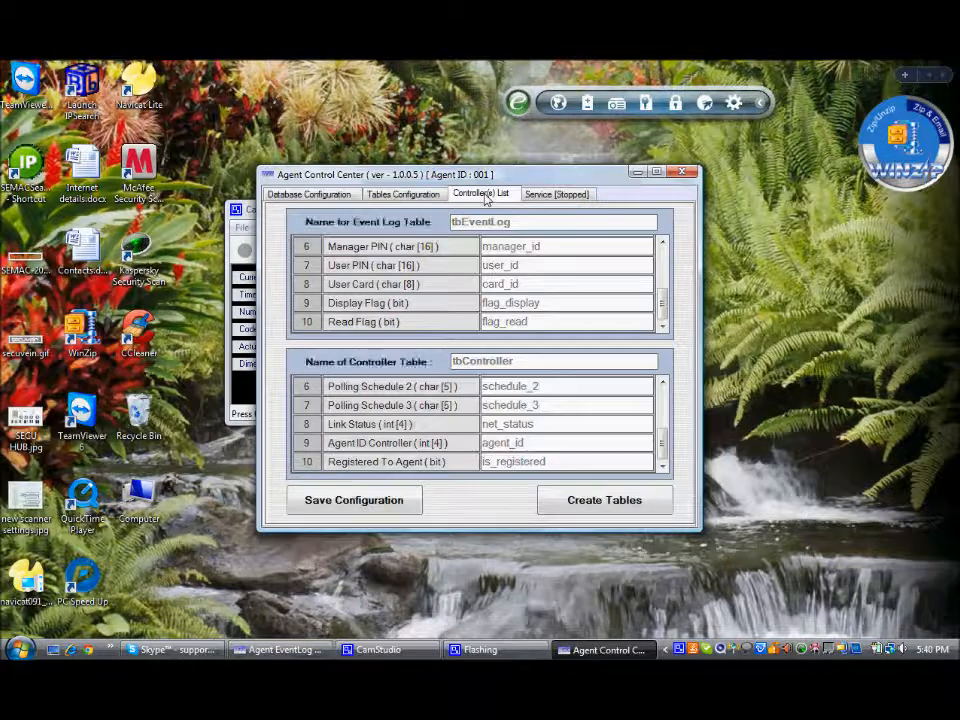
Draft a controller at 192.168.1.115 port 3000, toggle polling type, then cancel it
left_click(482, 193)
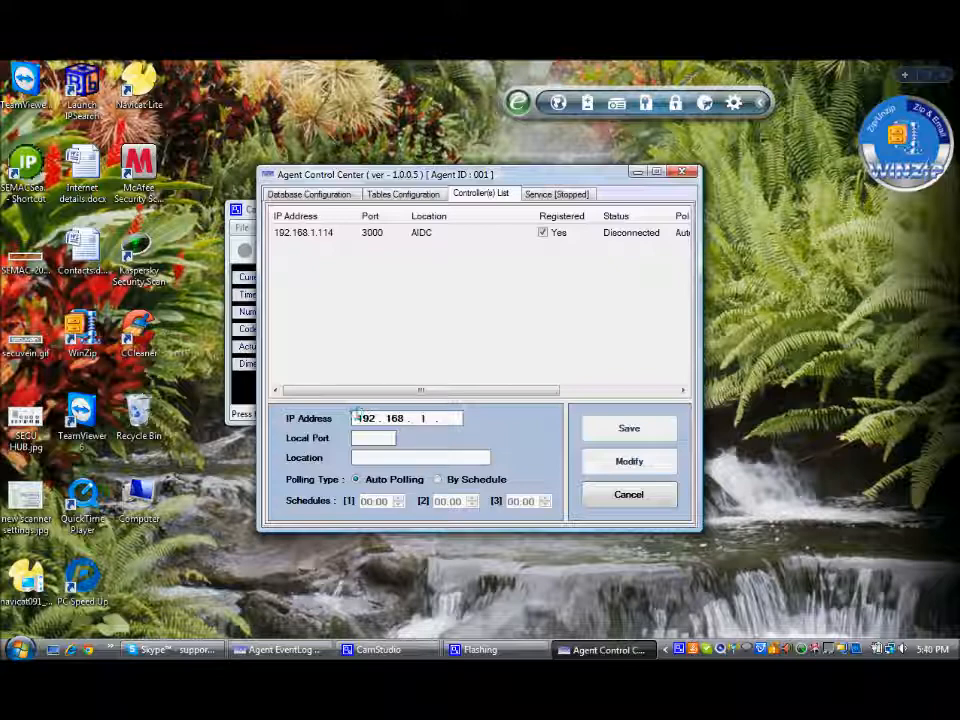
type("115")
left_click(373, 438)
type("3000")
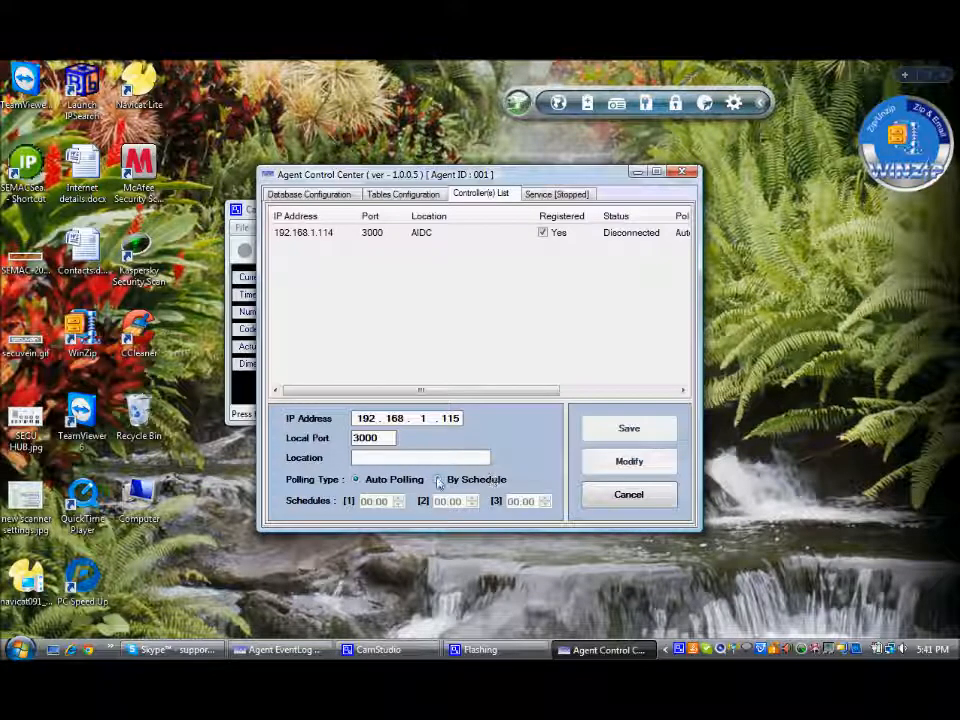
left_click(437, 479)
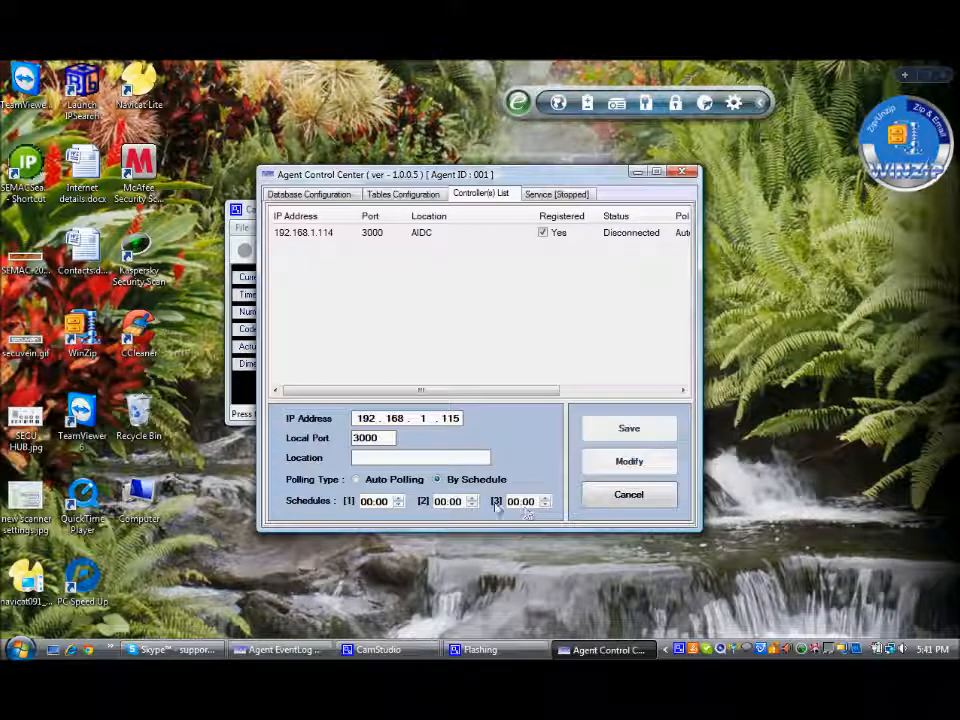
left_click(356, 479)
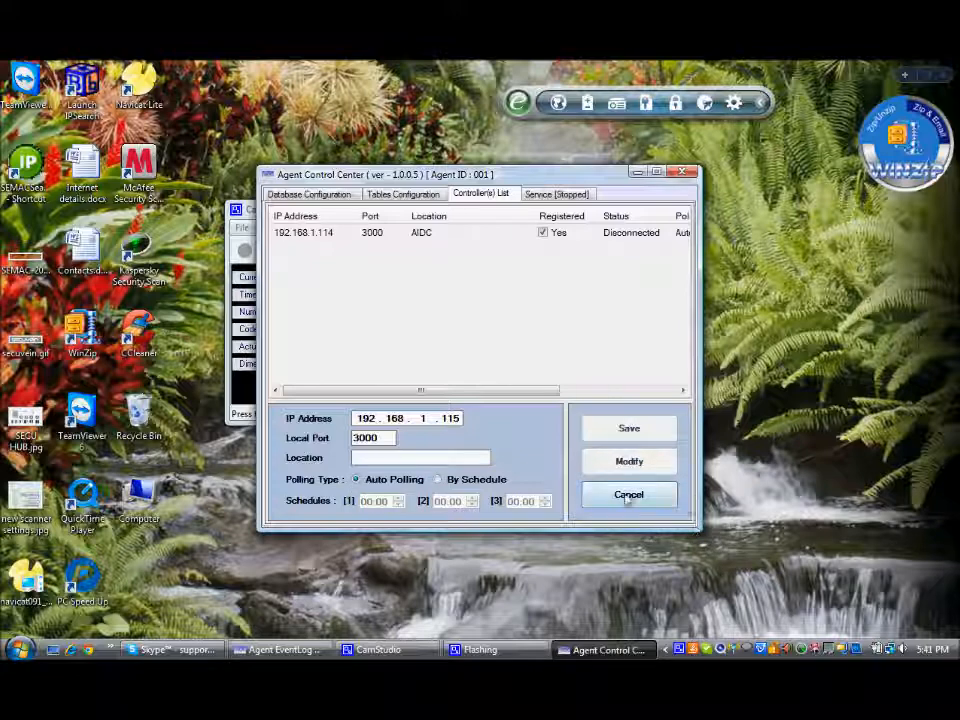
left_click(556, 193)
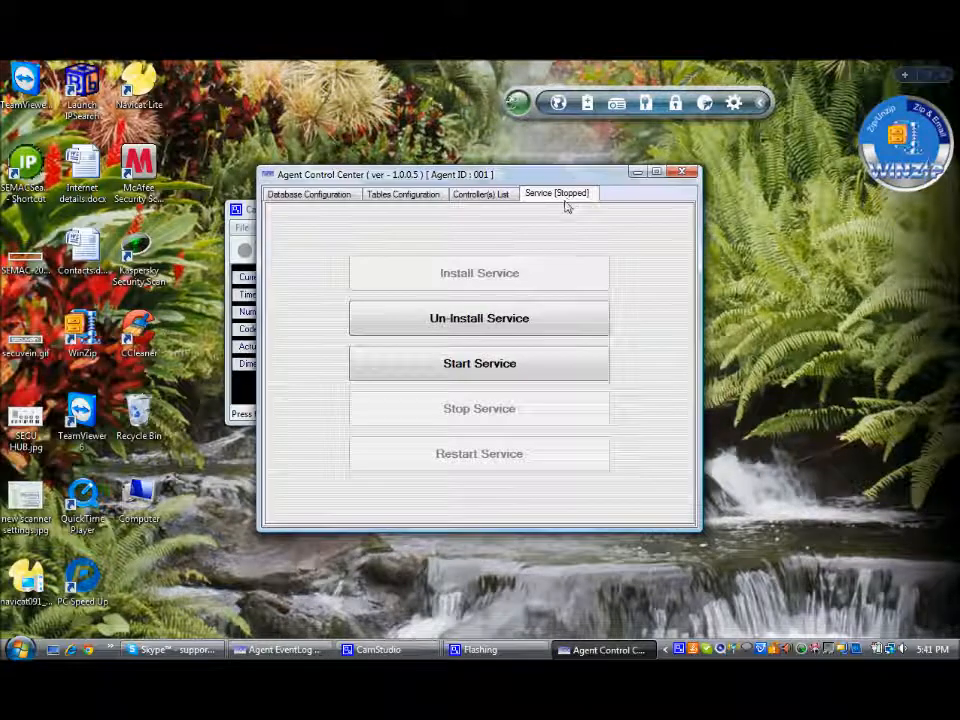
Revisit the Database, Tables and Controller tabs, then start the agent service
left_click(309, 193)
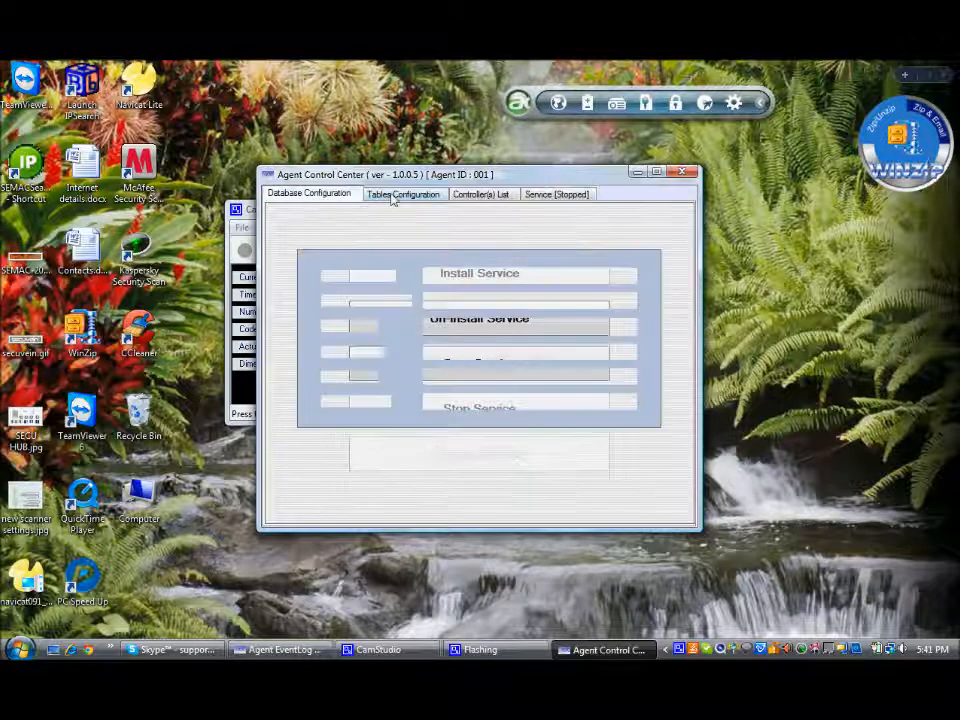
left_click(482, 194)
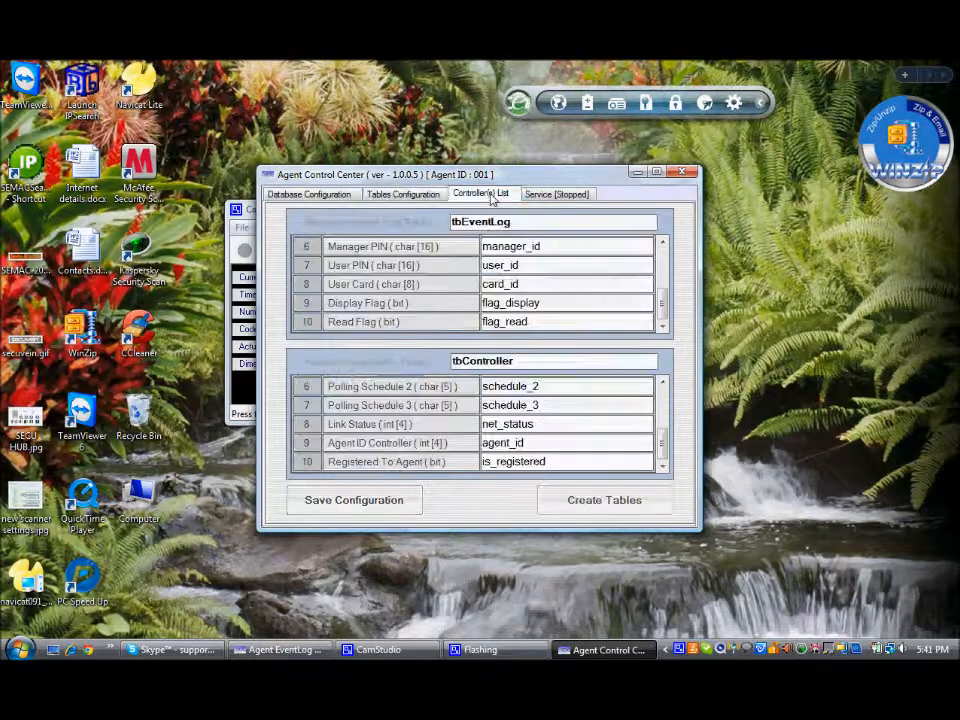
left_click(557, 193)
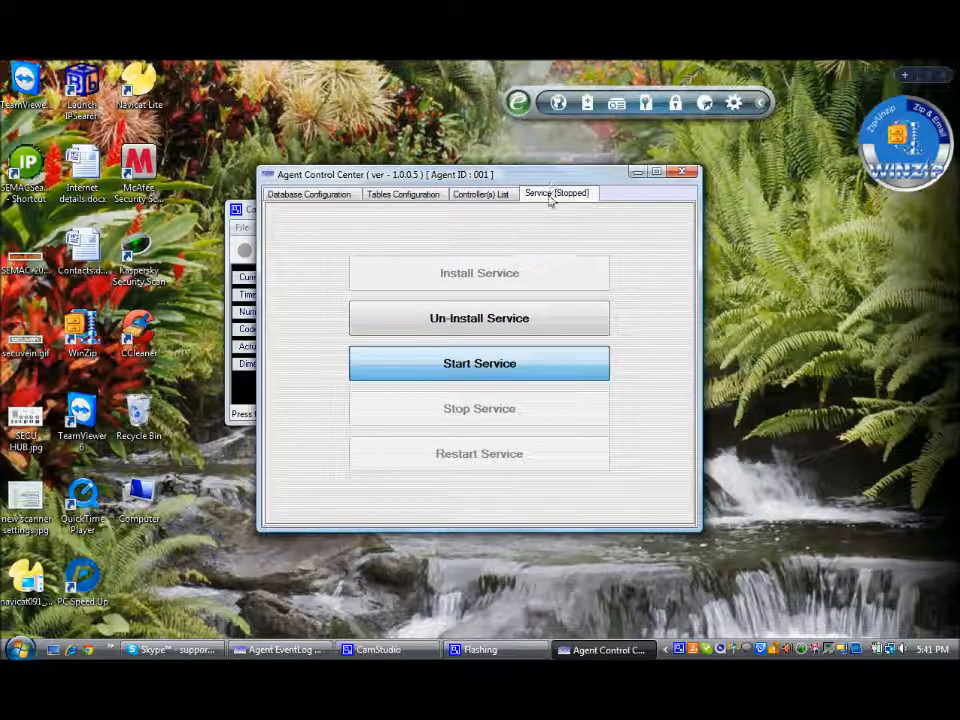
left_click(479, 363)
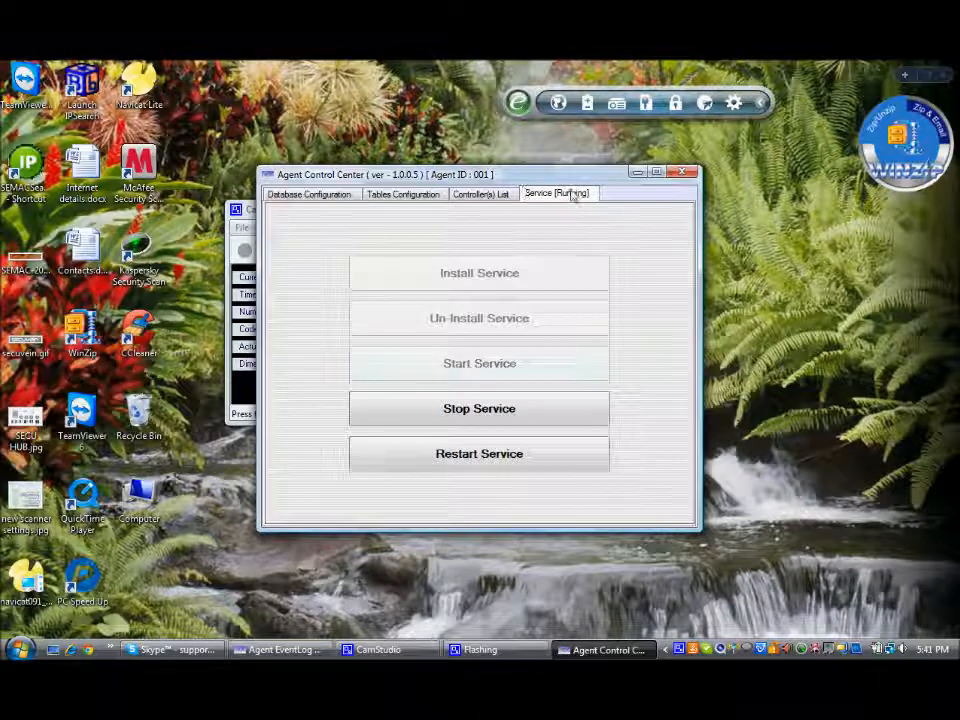
left_click(17, 649)
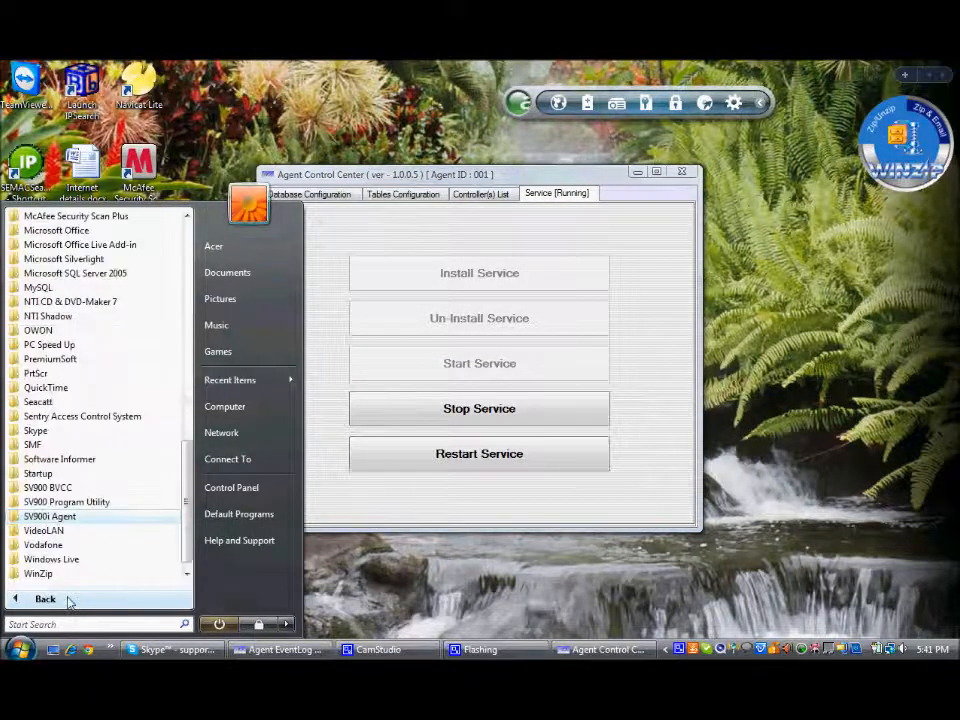
Launch Agent EventLog View from the SV900i Agent program folder
left_click(49, 516)
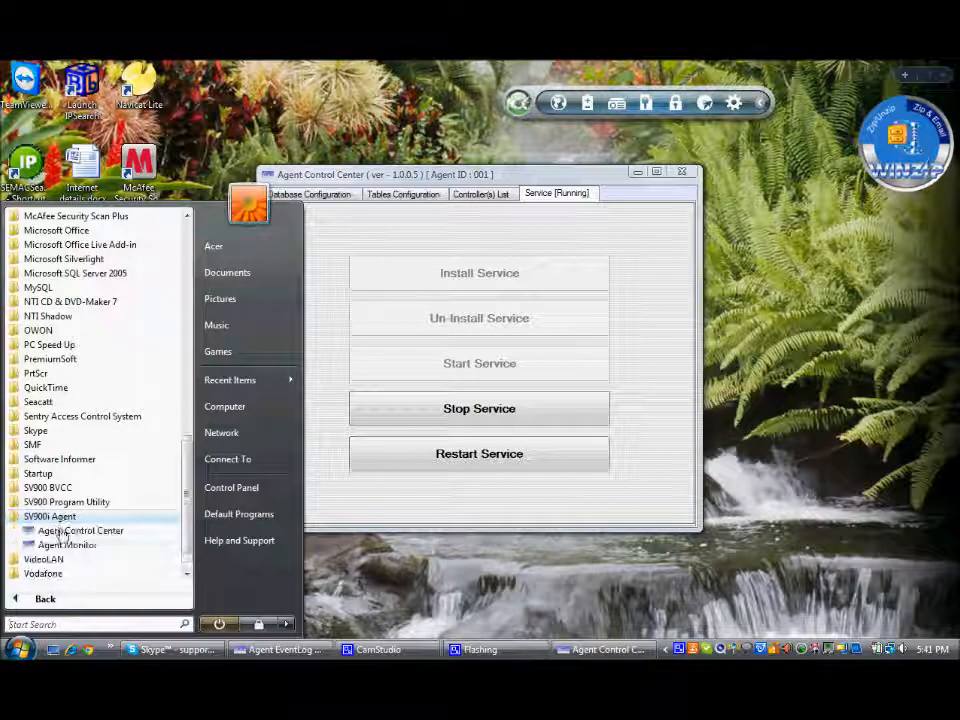
left_click(280, 649)
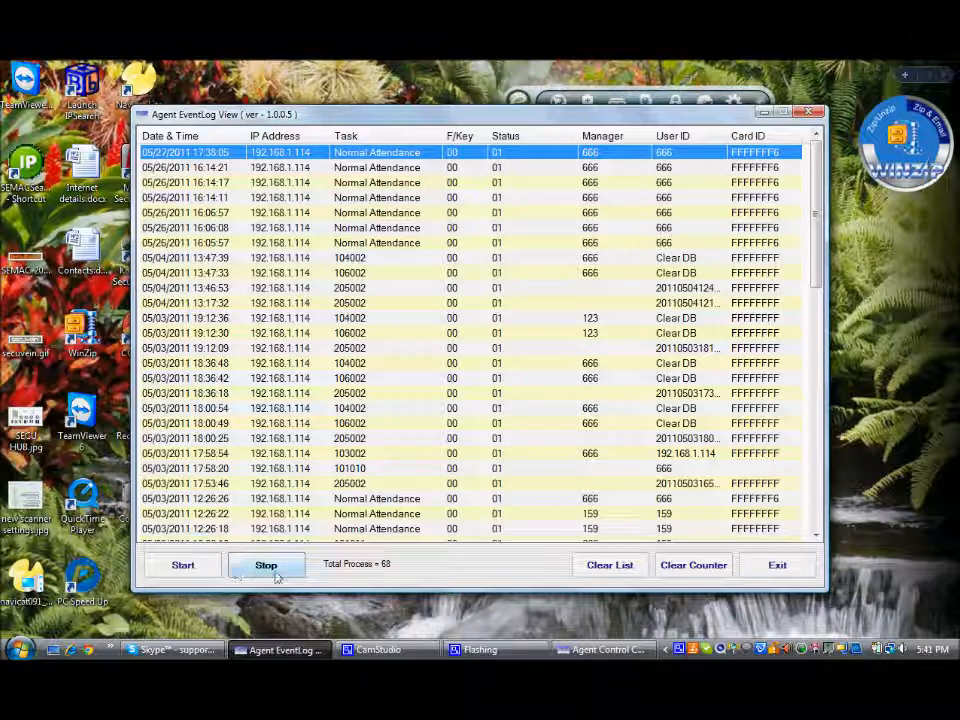
left_click(266, 565)
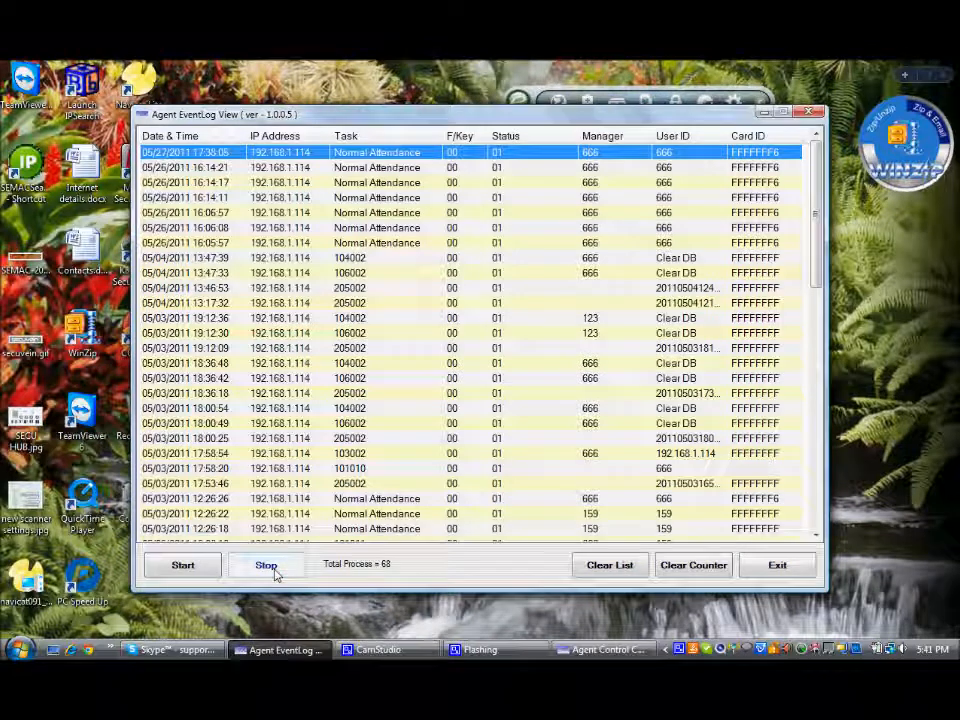
Stop capturing, clear the event list, and start capturing again
left_click(610, 565)
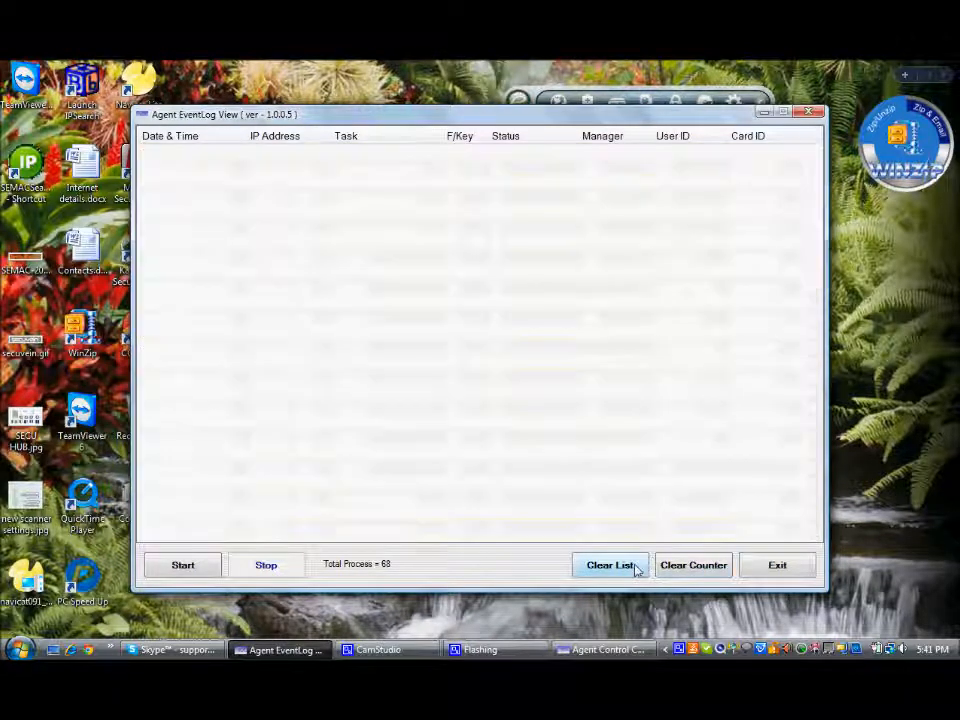
left_click(611, 565)
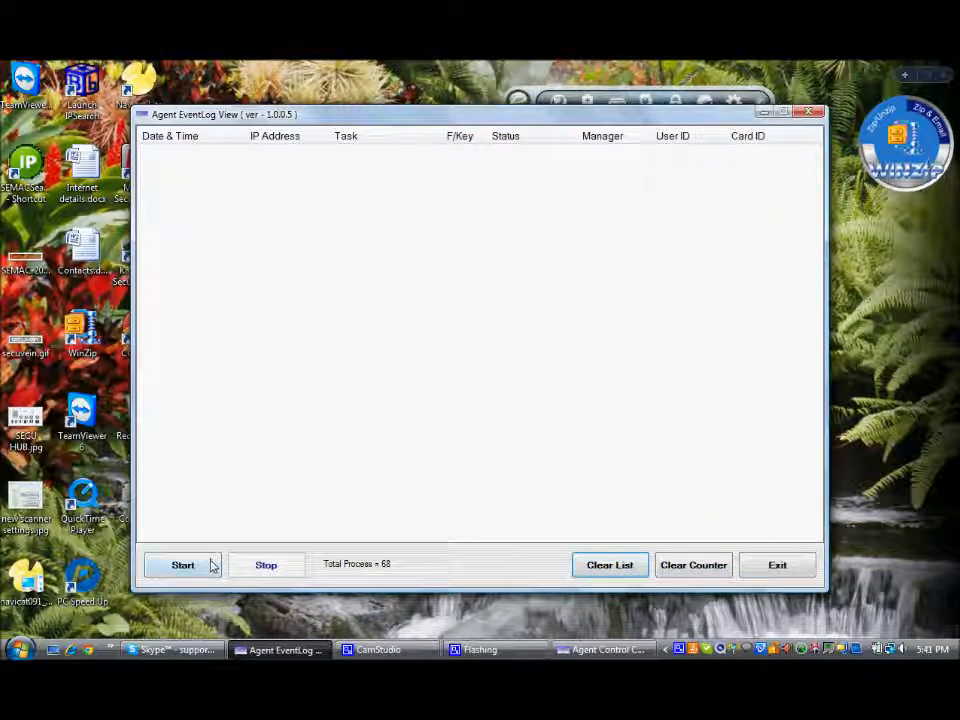
left_click(182, 564)
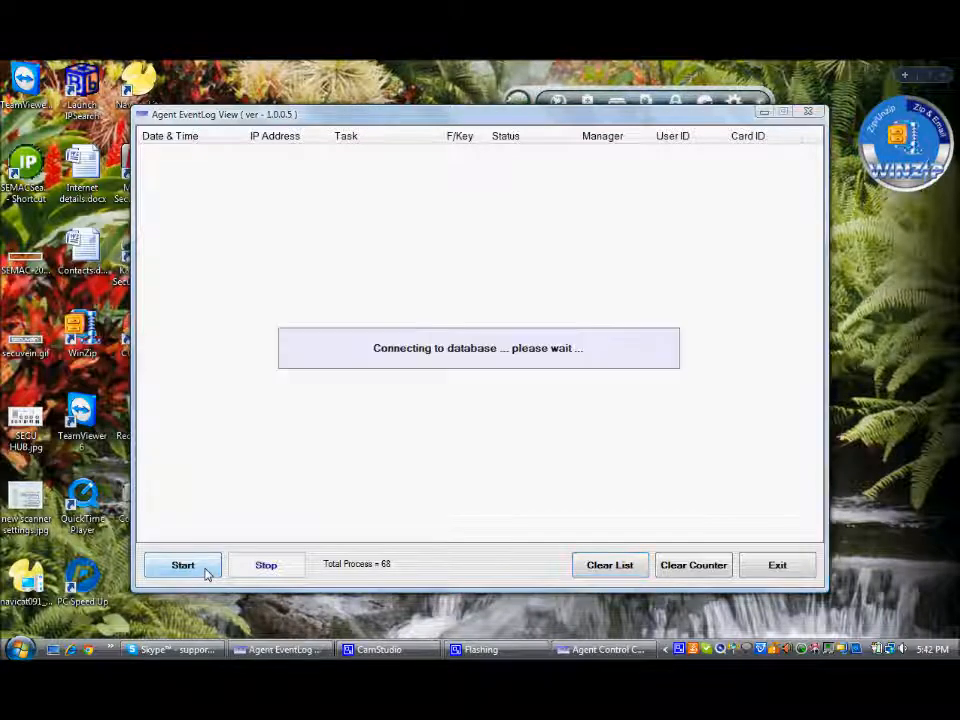
Capture eight new Normal Attendance records from 192.168.1.114 for user 666, totalling 76
left_click(183, 565)
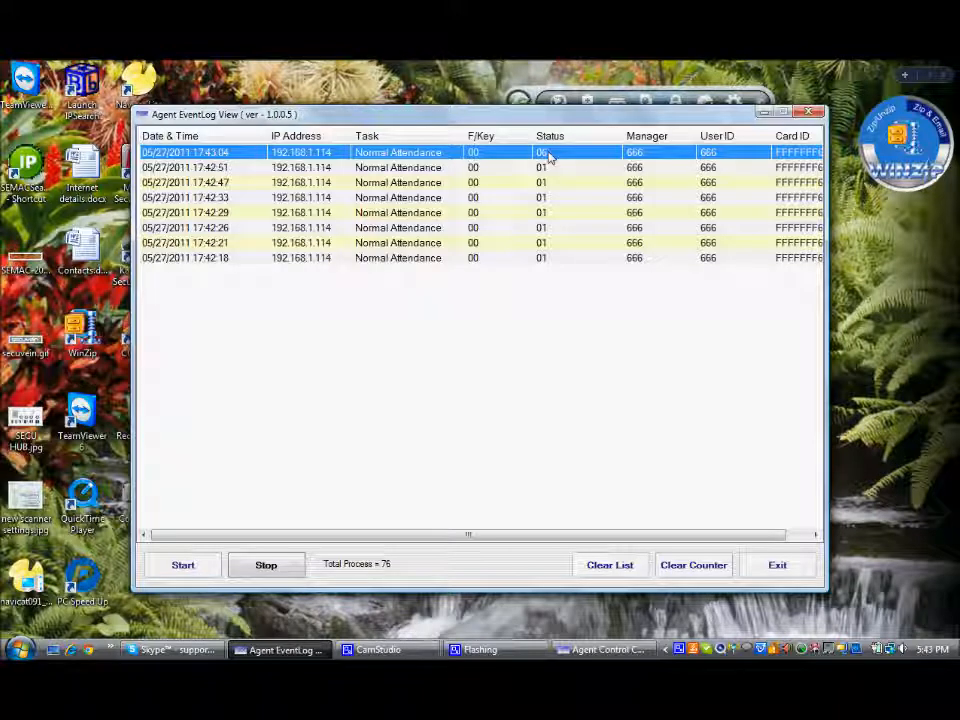
mouse_move(654, 543)
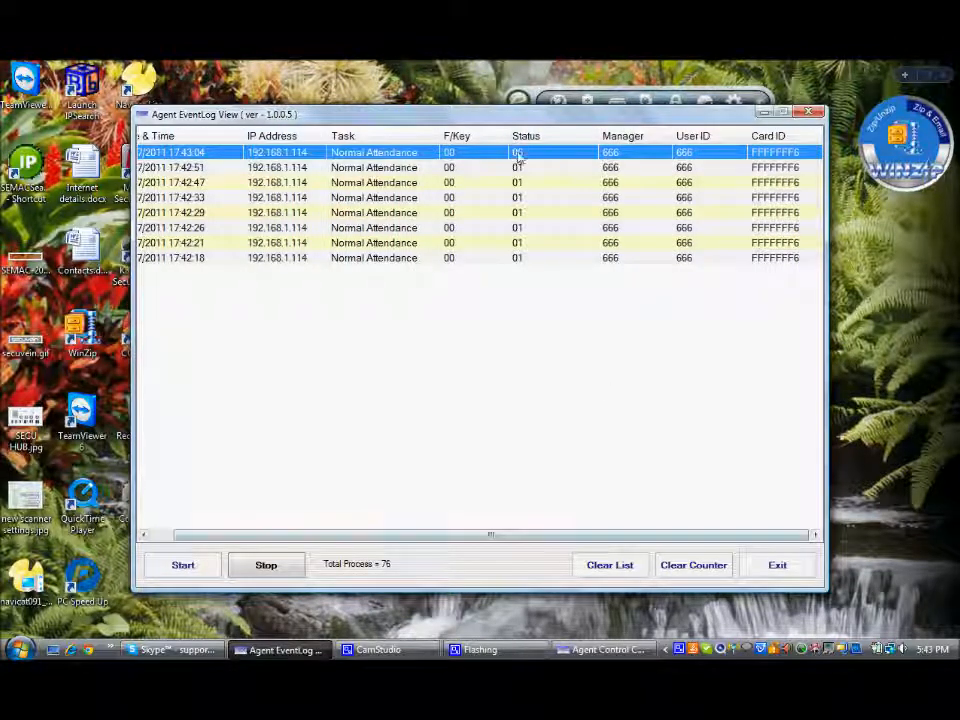
mouse_move(512, 167)
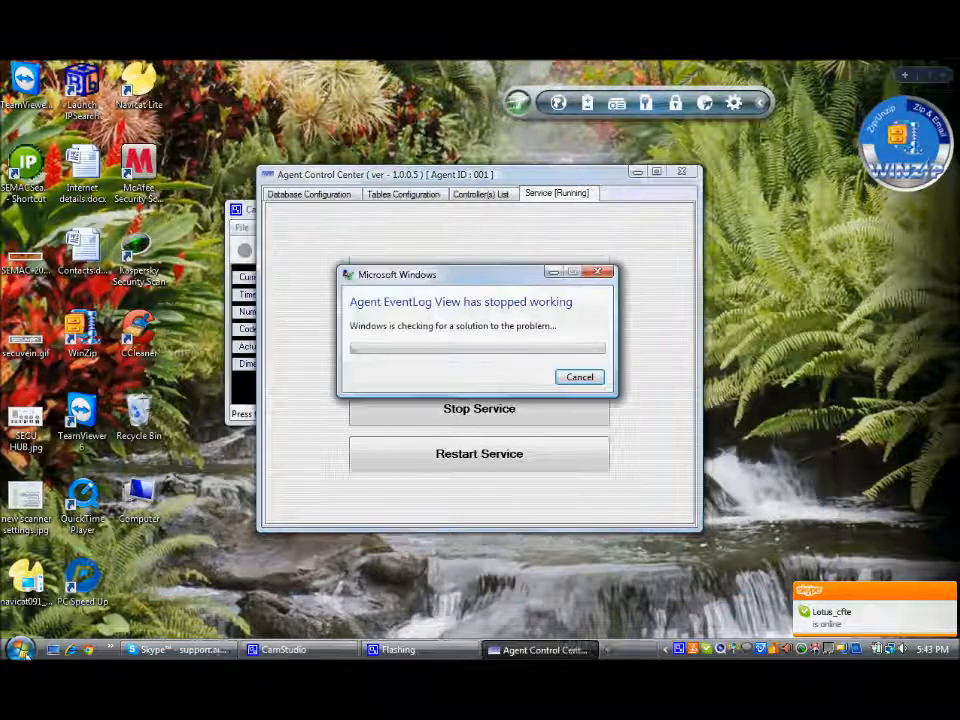
Launch SQL Server Management Studio Express and close the crashed EventLog viewer
left_click(18, 650)
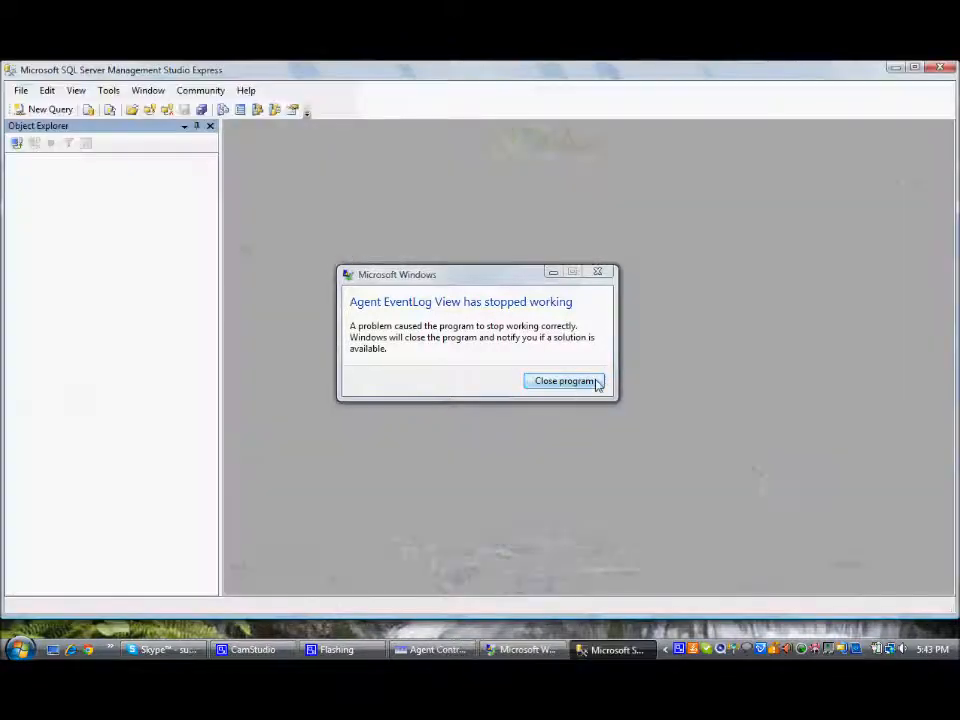
left_click(564, 381)
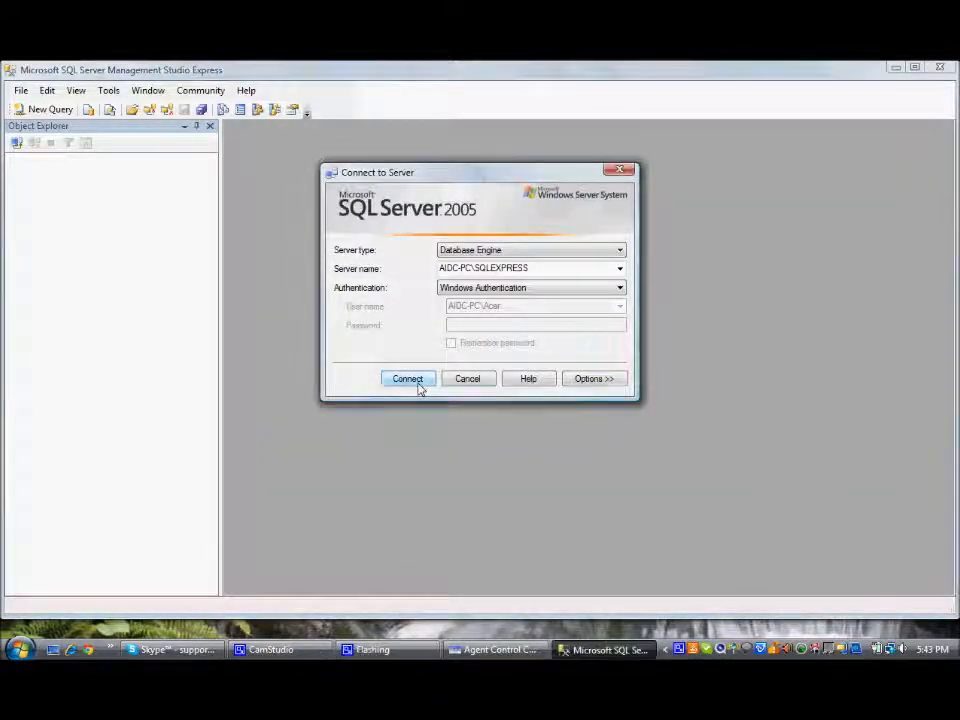
Connect to AIDC-PC\SQLEXPRESS and expand Databases > SVAgent > Tables to reach tbController
left_click(407, 379)
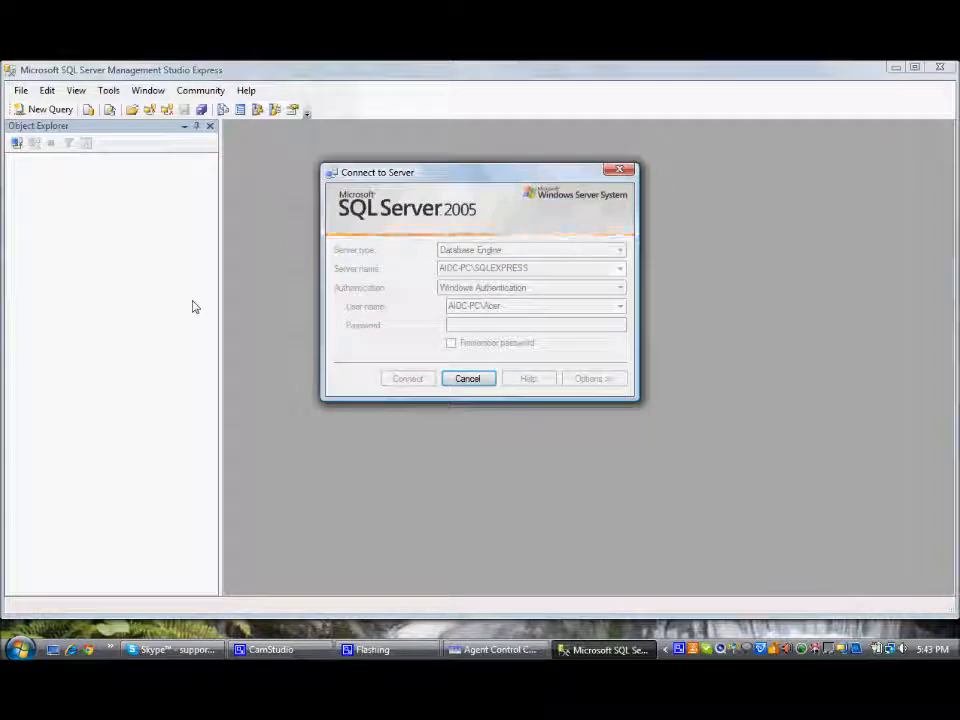
left_click(407, 378)
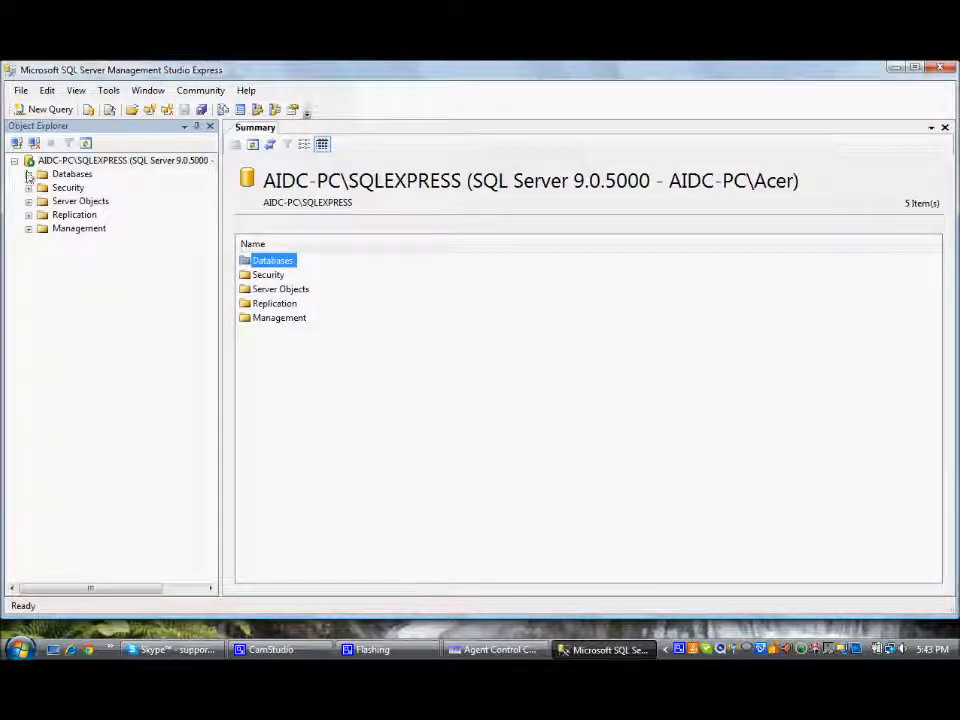
left_click(28, 173)
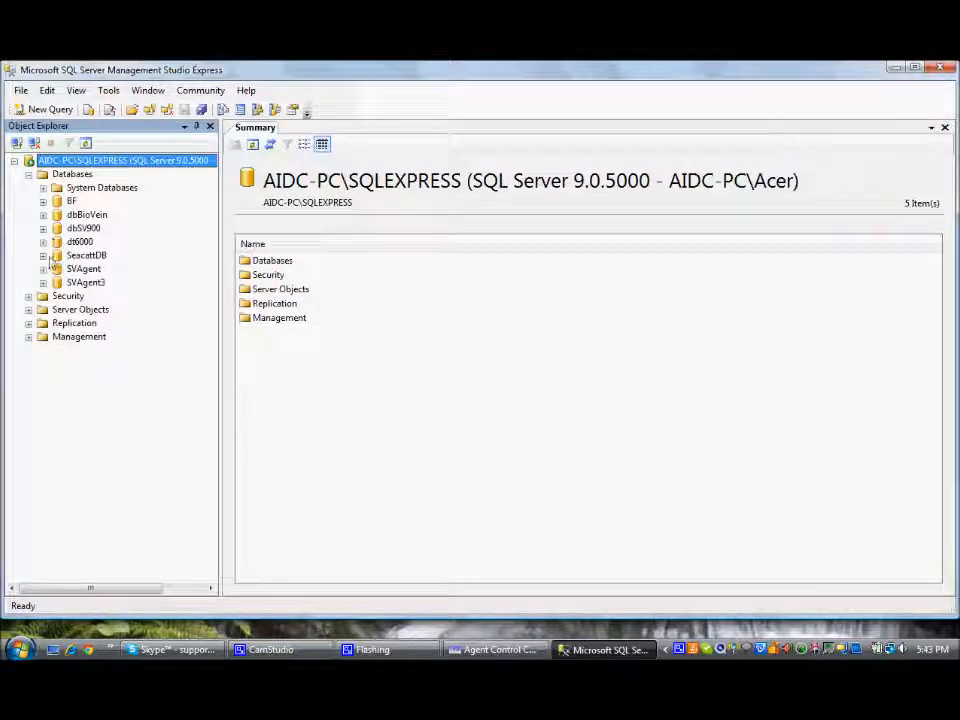
left_click(44, 268)
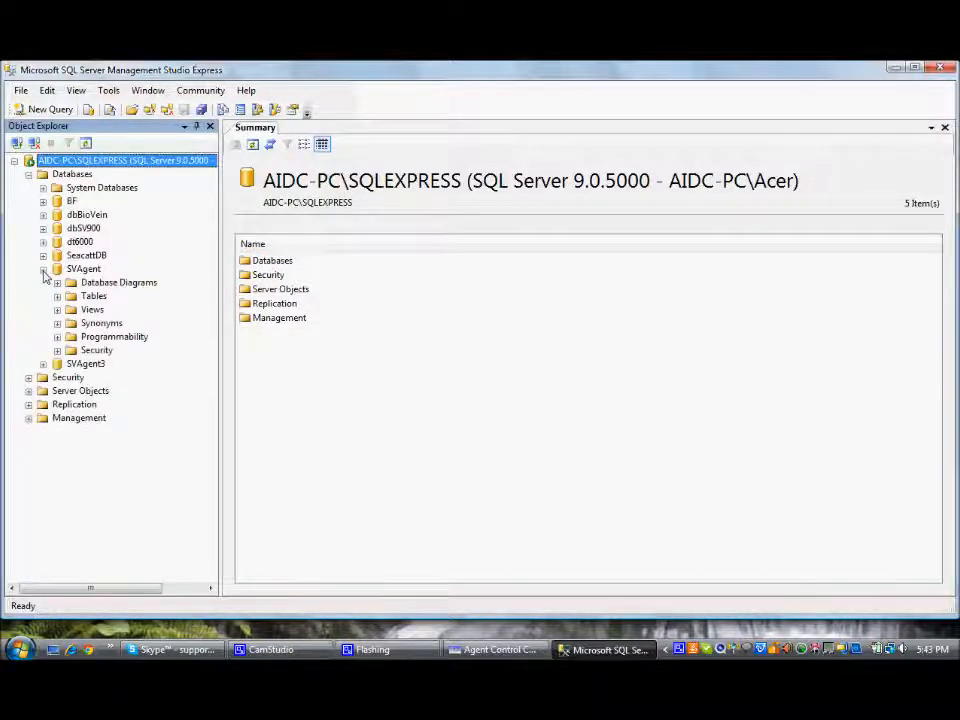
left_click(57, 295)
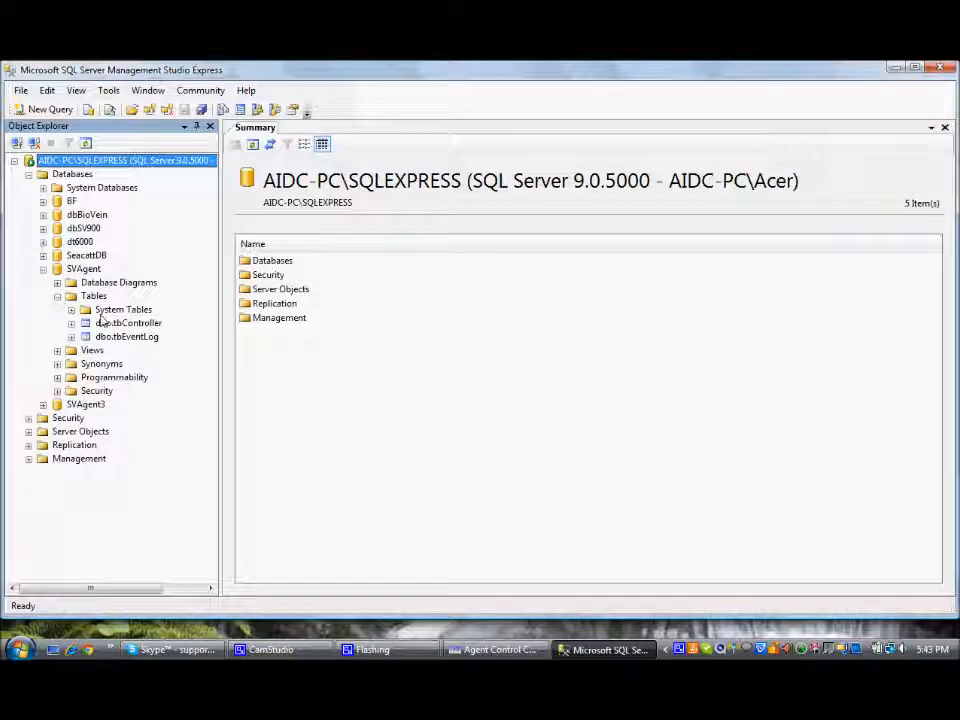
right_click(125, 322)
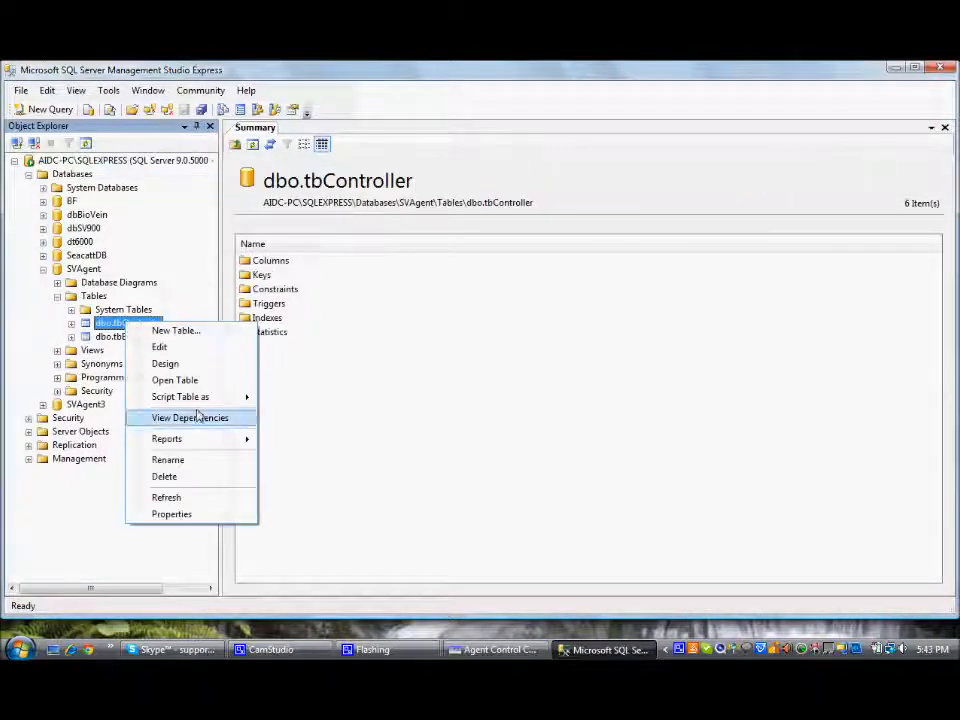
mouse_move(194, 380)
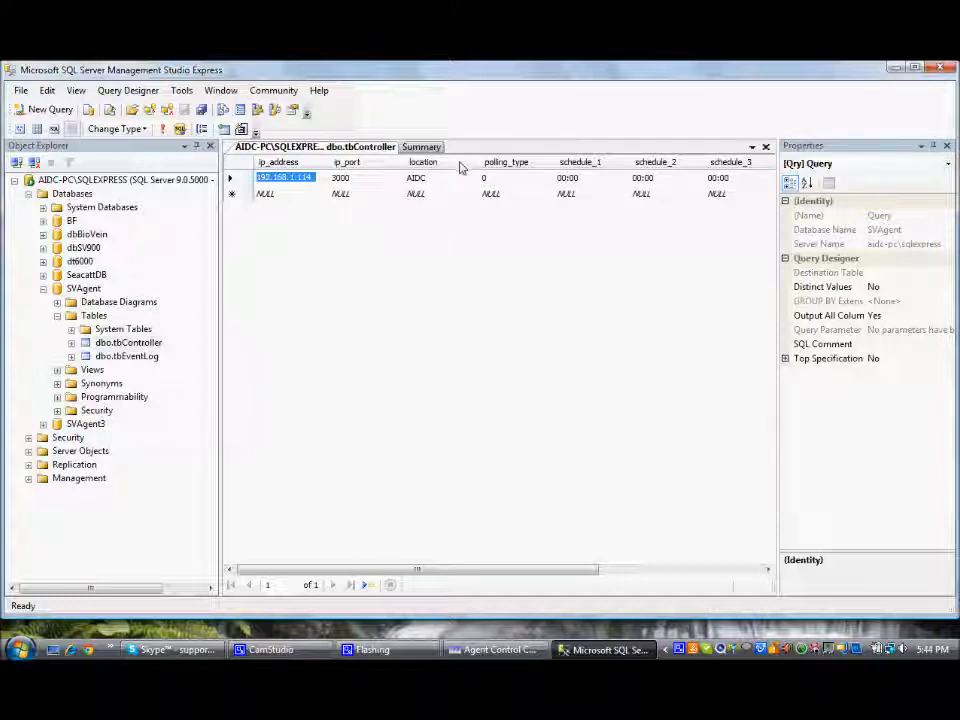
mouse_move(462, 265)
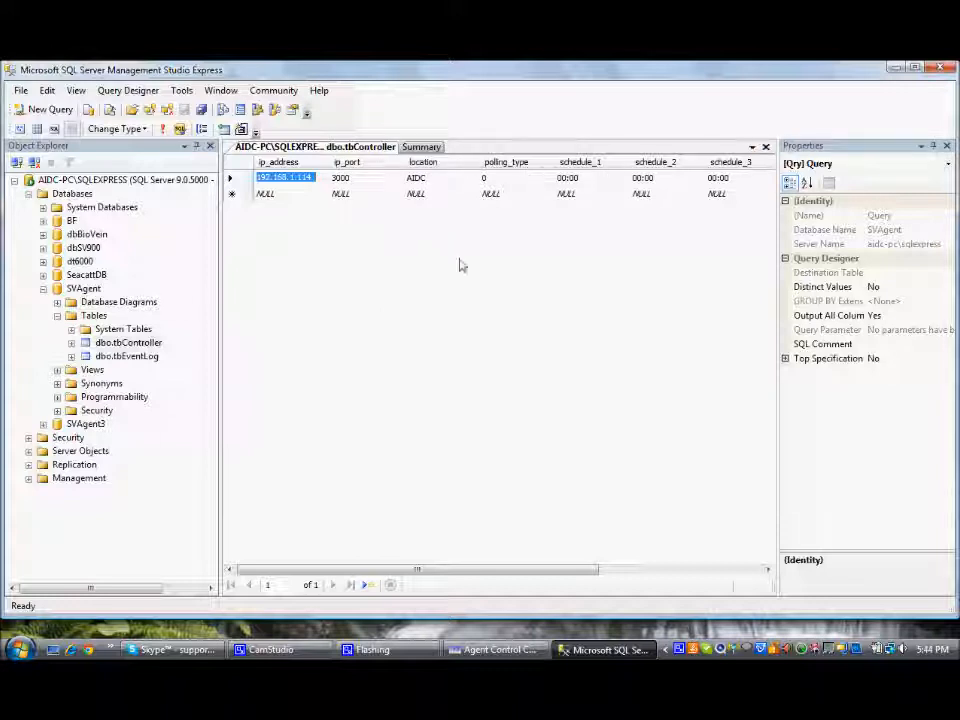
Open tbController and tbEventLog (275 records), then return to Agent Control Center
right_click(126, 356)
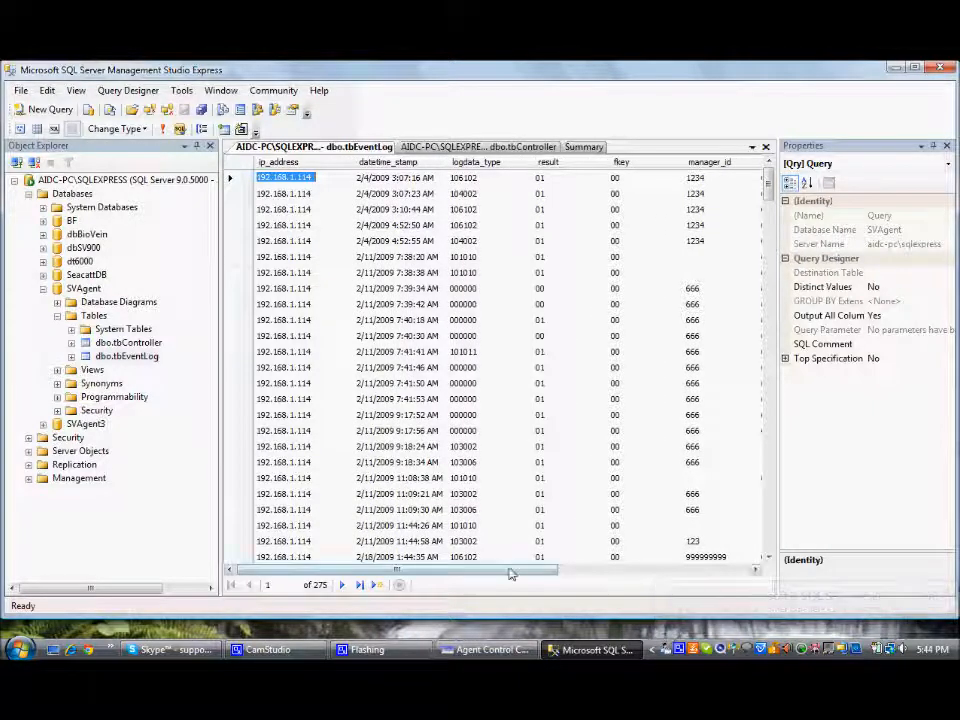
left_click_drag(510, 570, 625, 570)
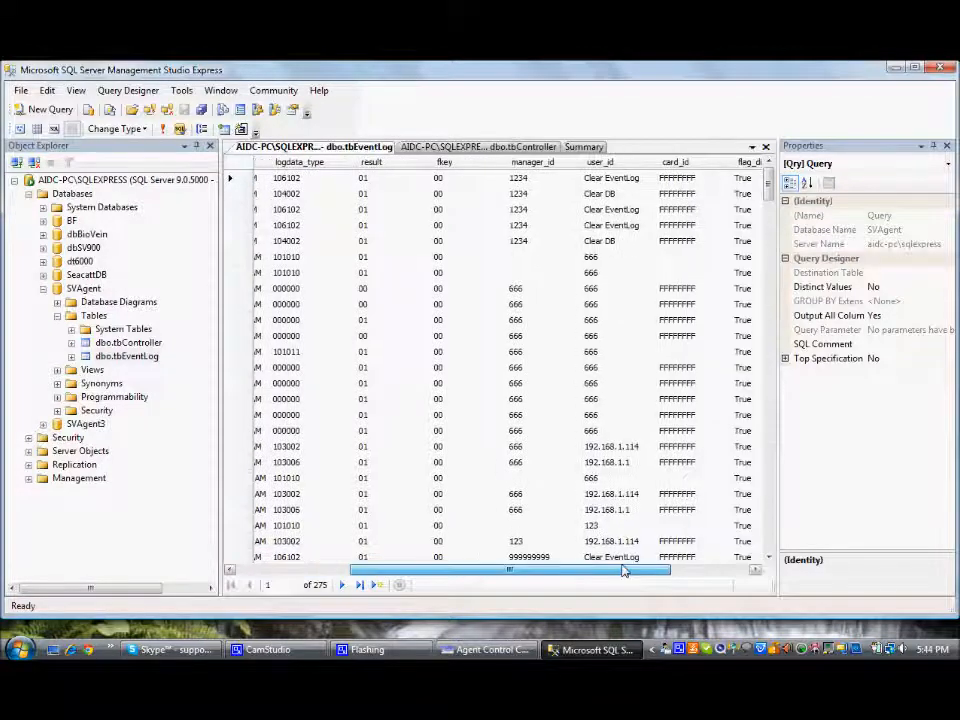
left_click(487, 649)
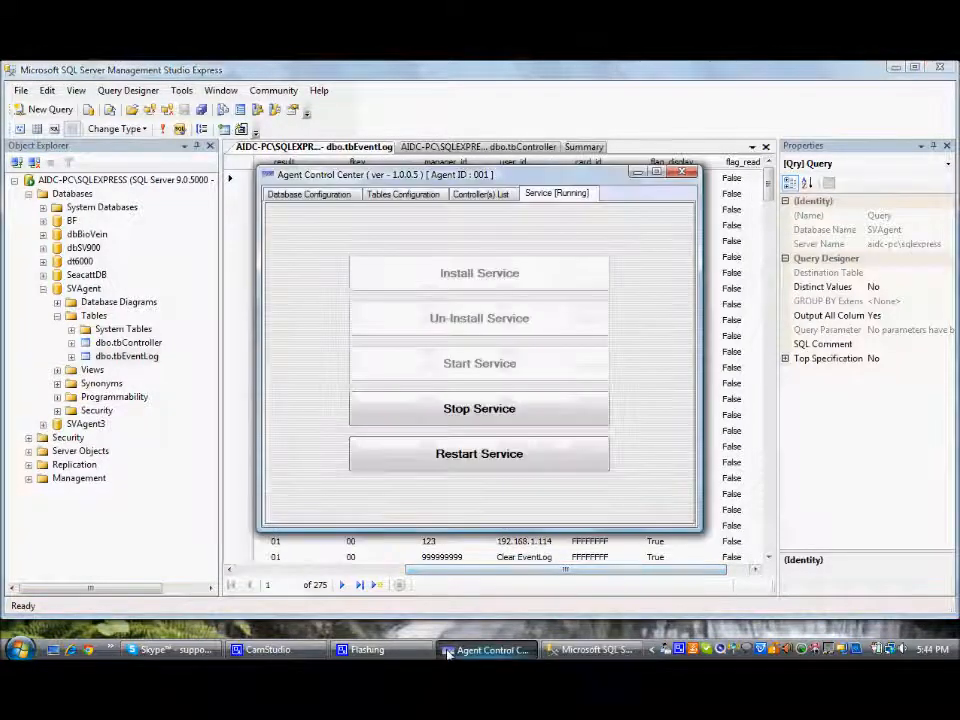
Glance at the table configuration, then stop the SV900i agent service from the Service tab
left_click(403, 193)
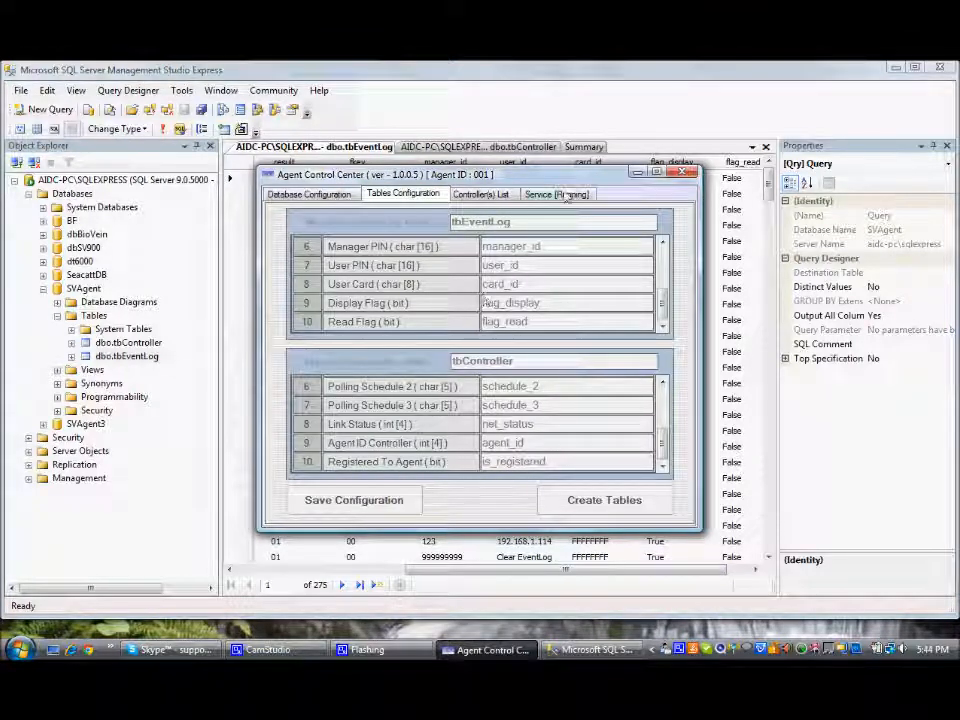
left_click(557, 194)
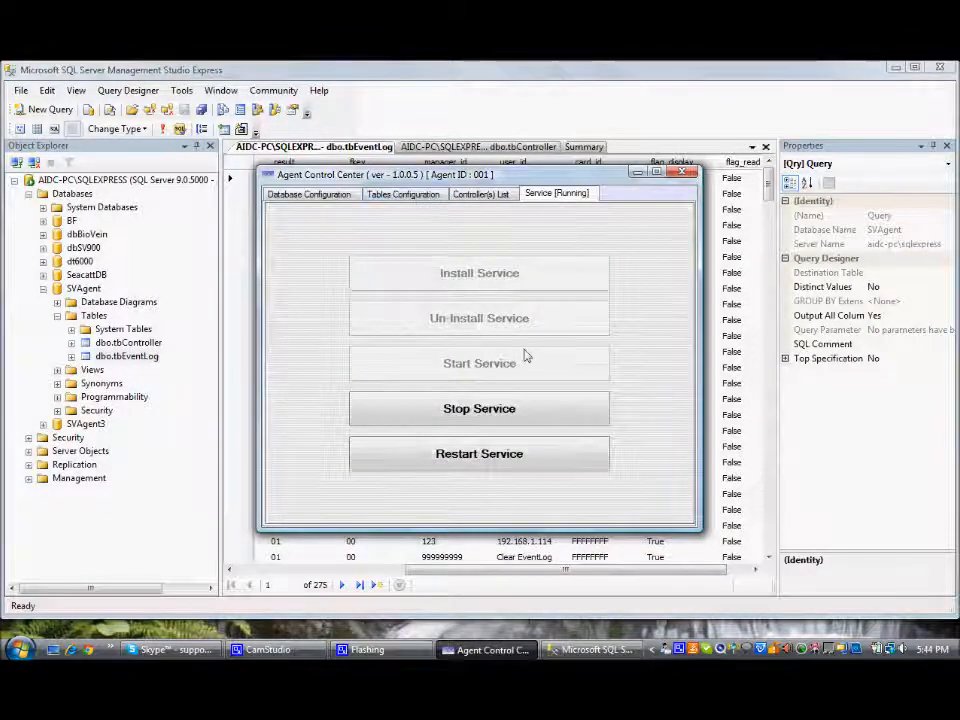
left_click(479, 408)
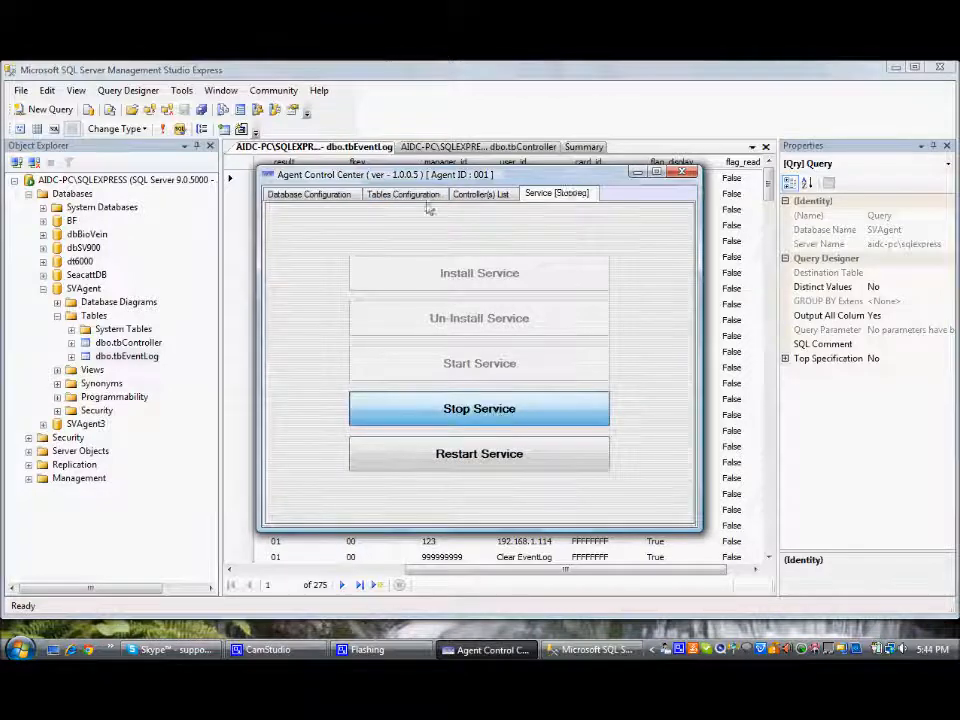
left_click(479, 408)
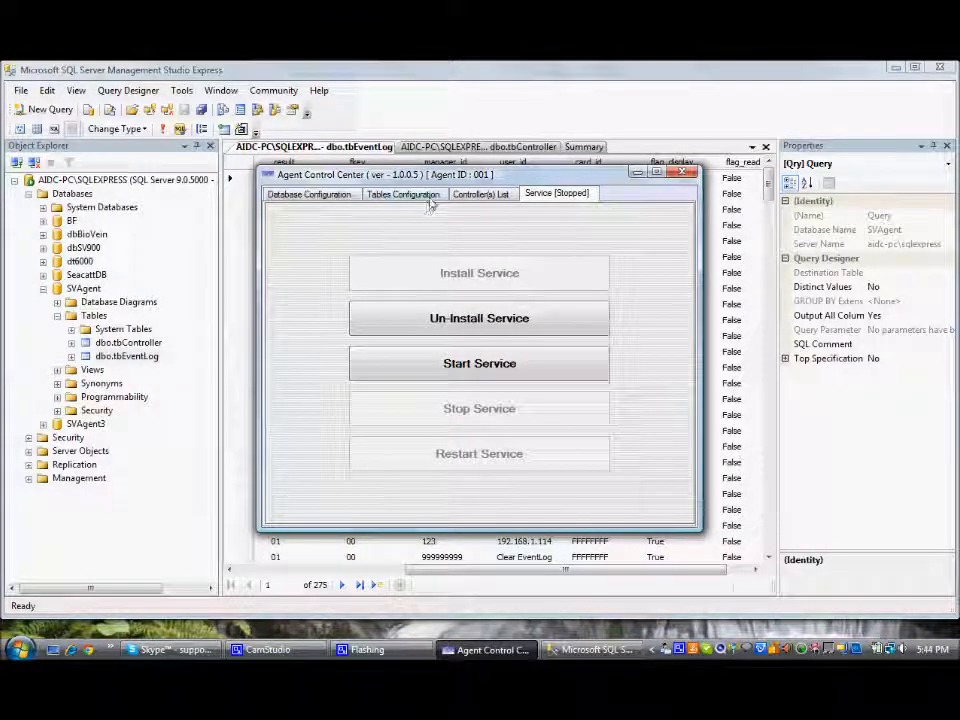
Scroll the tbEventLog/tbController field lists, then close Control Center to view tbEventLog's 275 rows
left_click(404, 193)
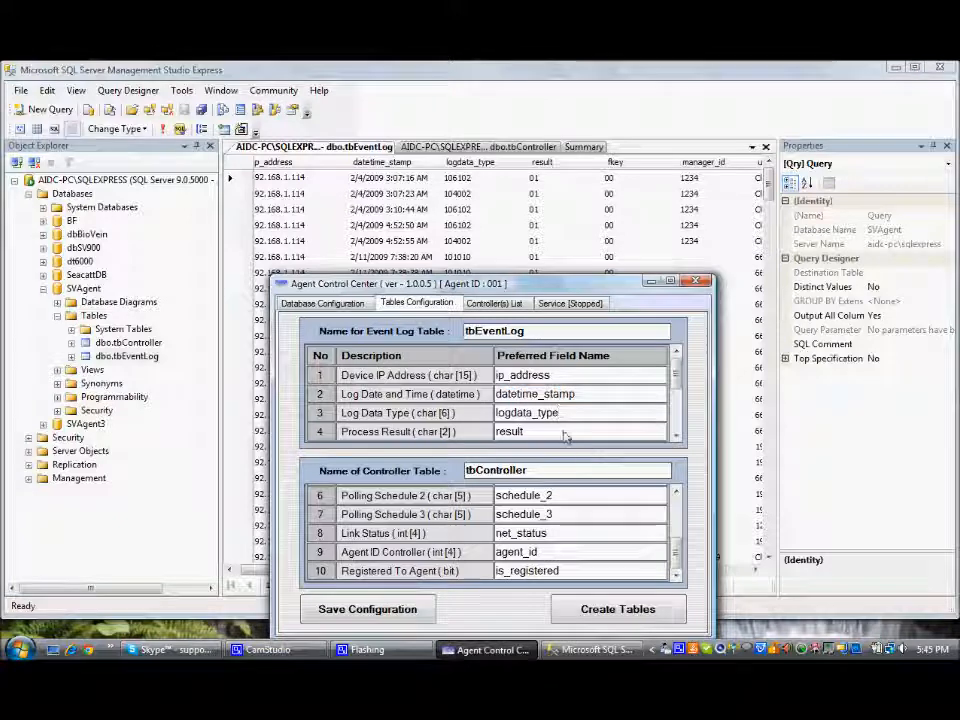
left_click(674, 435)
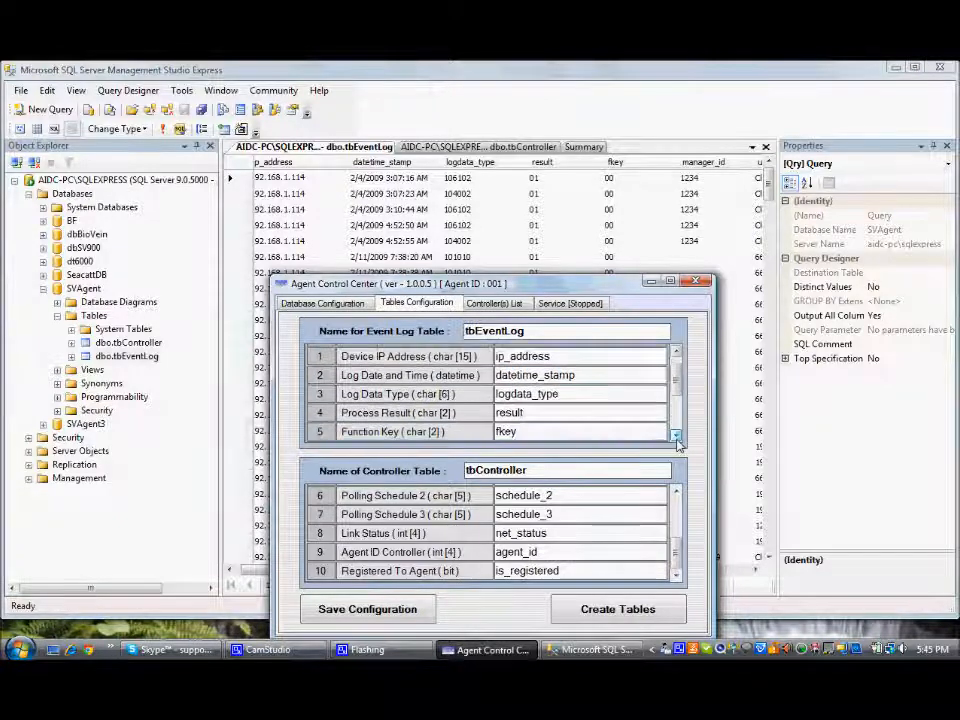
scroll("down", 3)
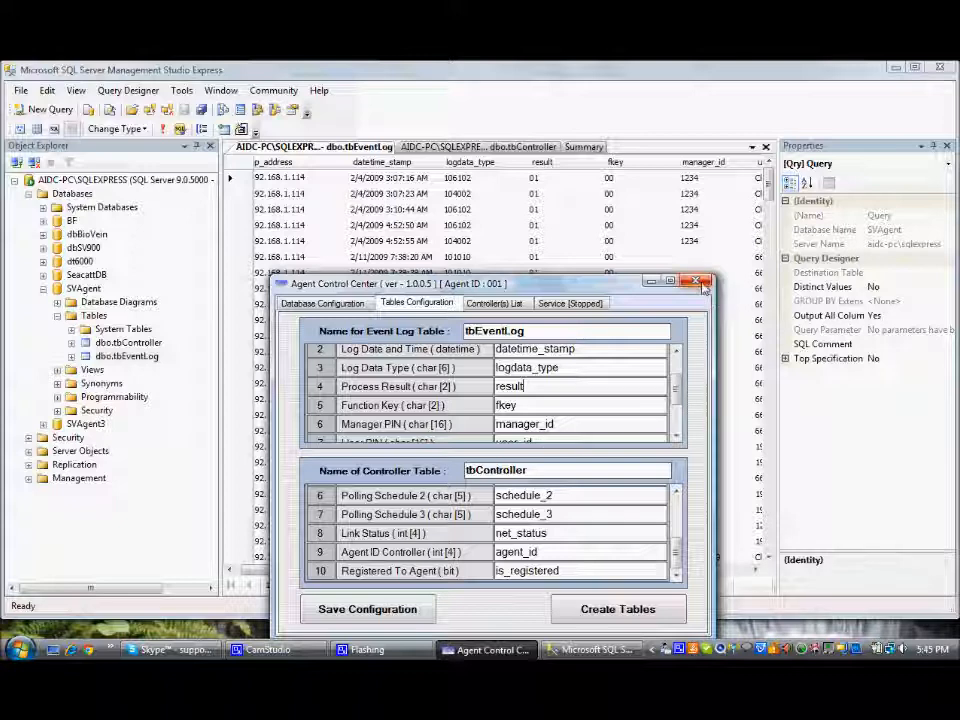
left_click(706, 282)
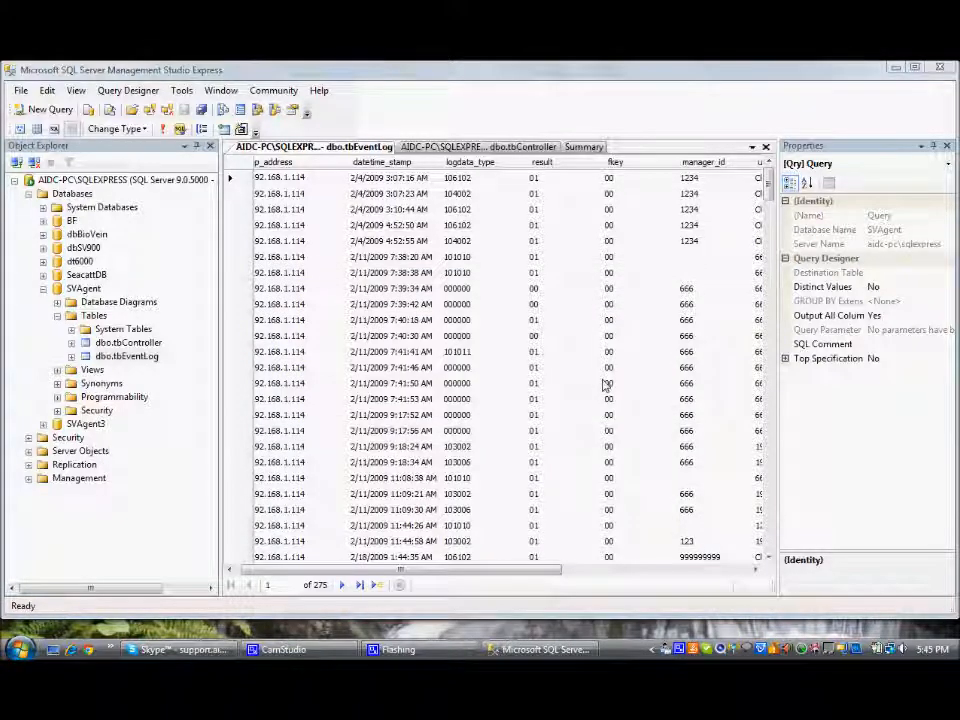
scroll("down", 3)
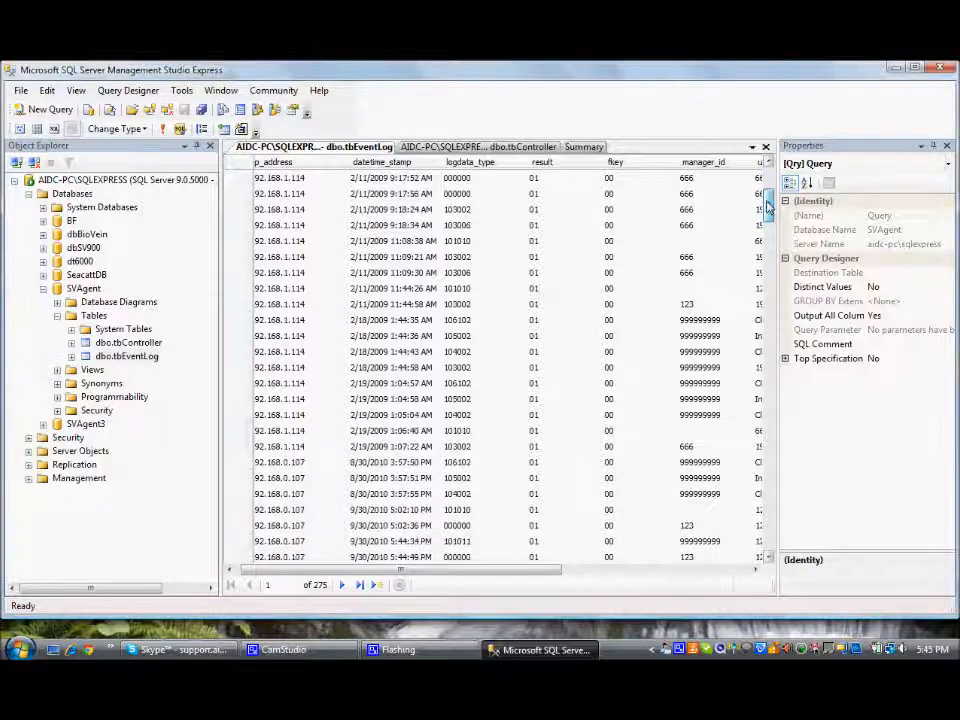